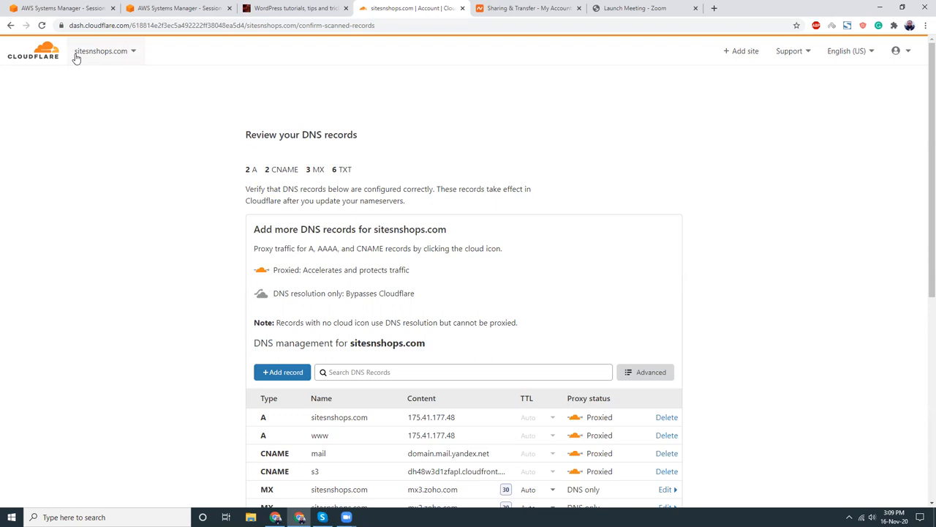
pyautogui.moveTo(88, 81)
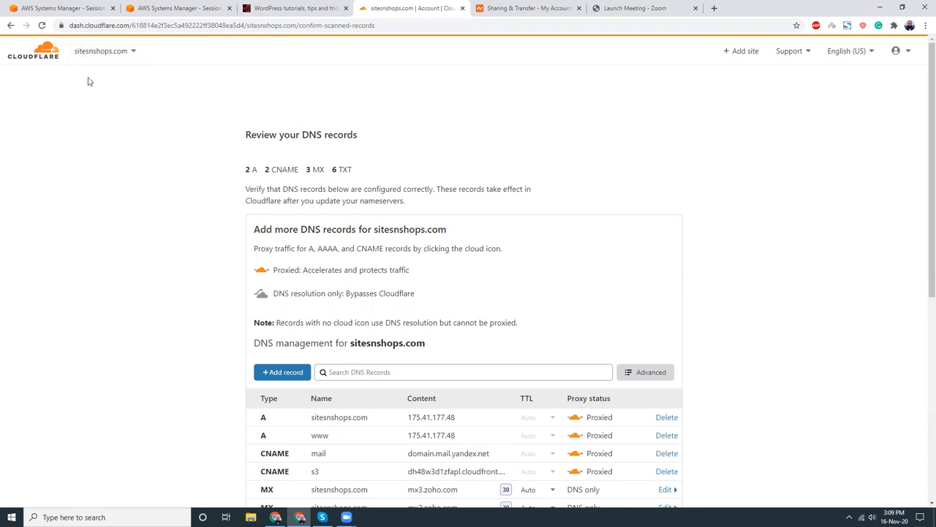
# - Accept the reviewed DNS records and choose Cloudflare Registrar to transfer sitesnshops.com
pyautogui.scroll(-3)
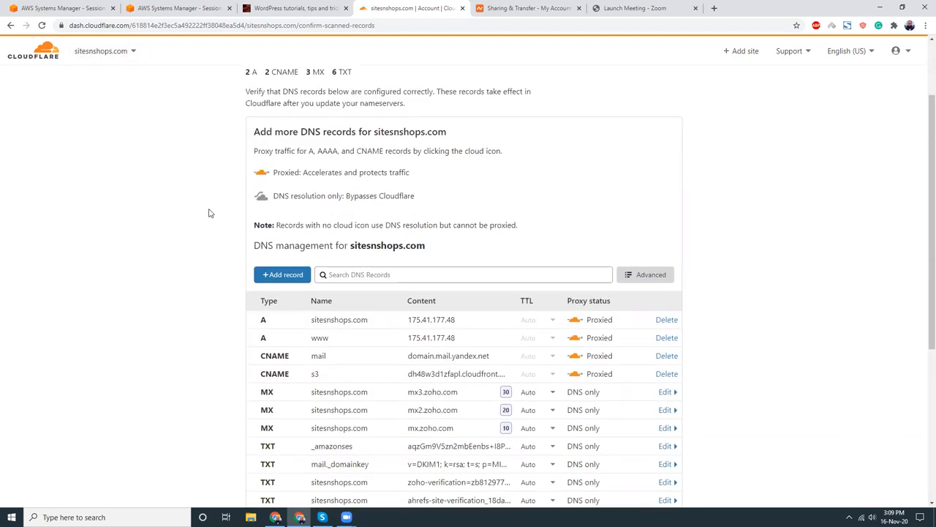
pyautogui.scroll(-3)
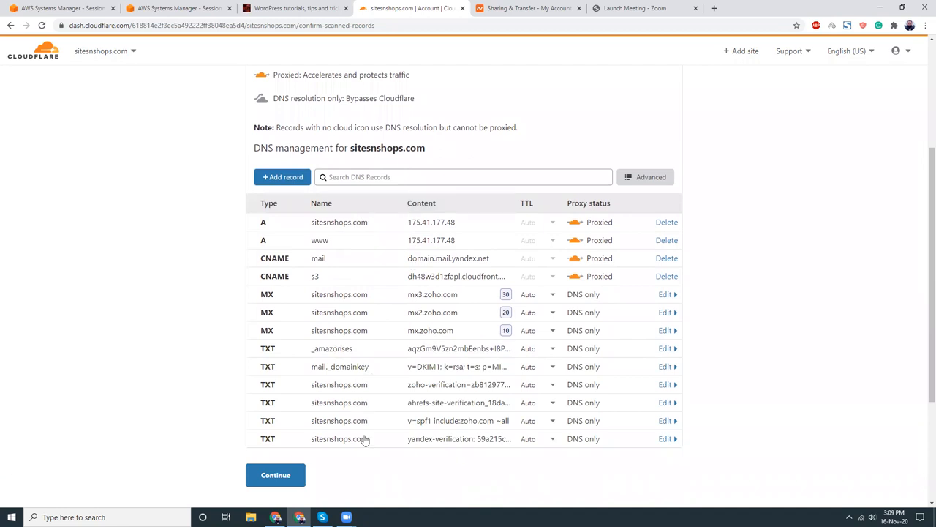
pyautogui.moveTo(212, 321)
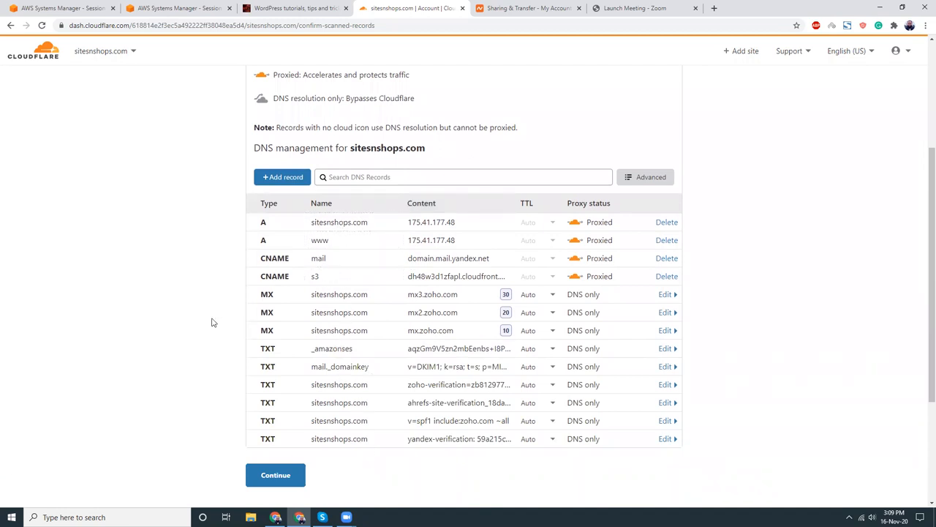
pyautogui.scroll(-3)
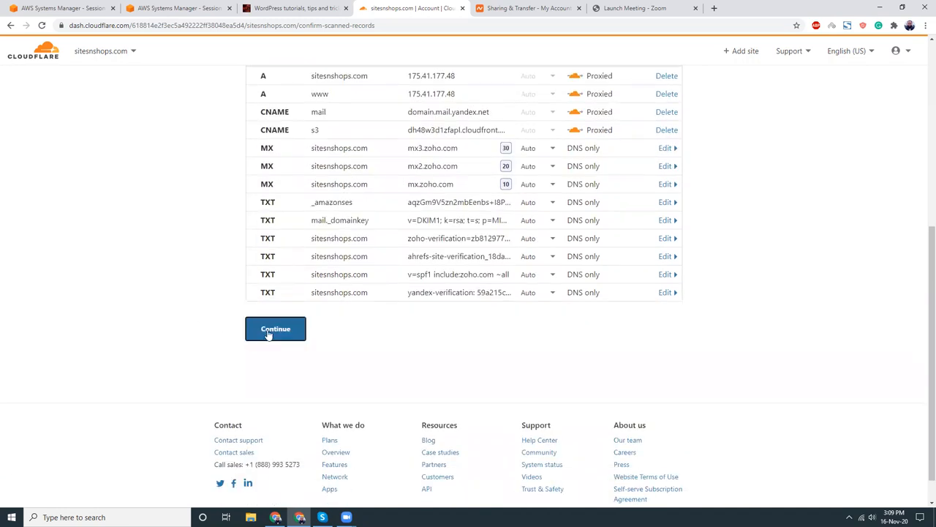
pyautogui.click(275, 328)
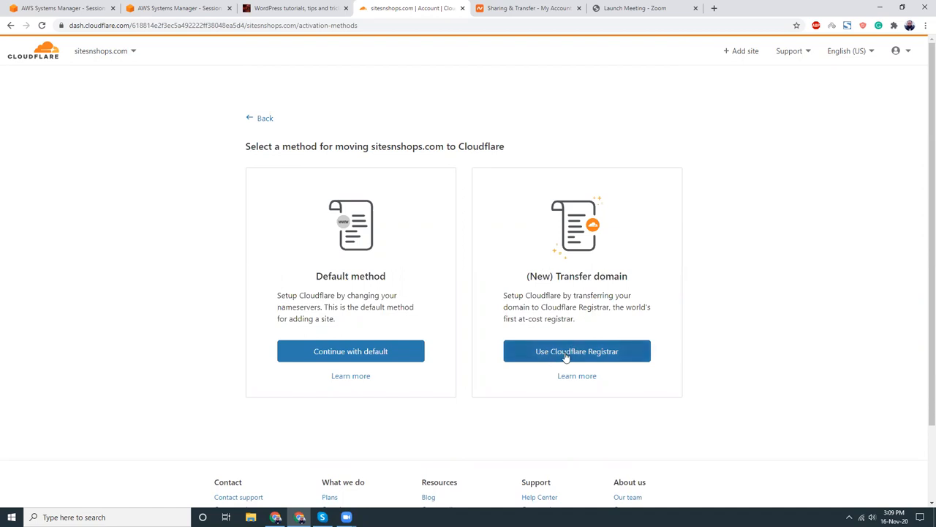
pyautogui.click(577, 351)
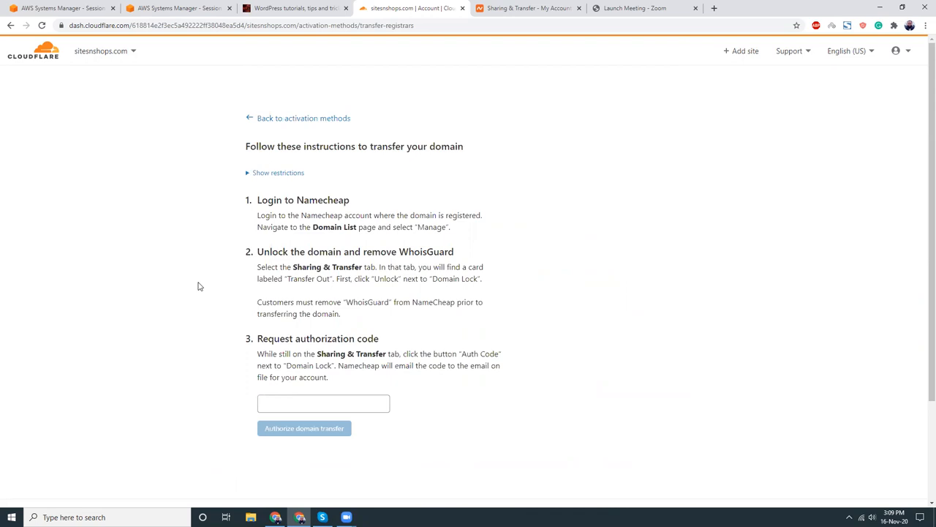
pyautogui.scroll(-3)
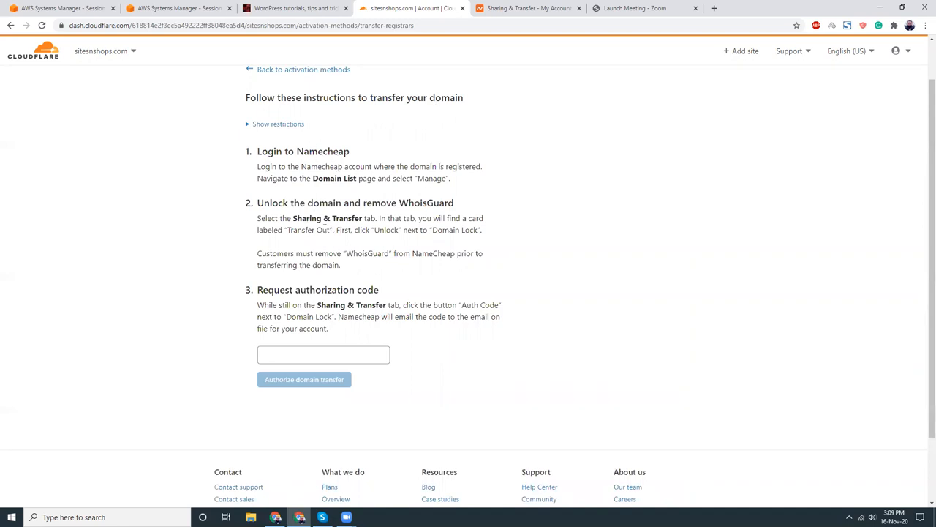
pyautogui.moveTo(343, 317)
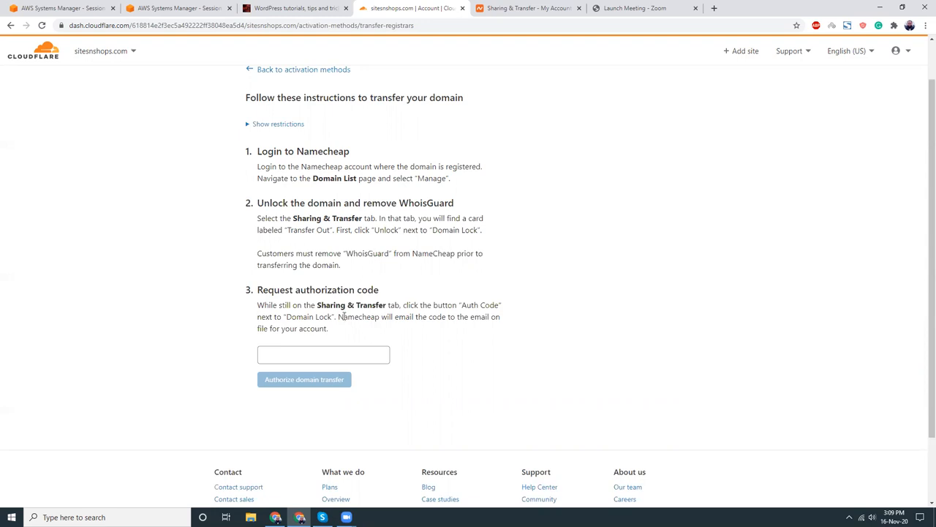
# - Turn off Namecheap's Domain Lock for sitesnshops.com under Transfer Out
pyautogui.click(527, 8)
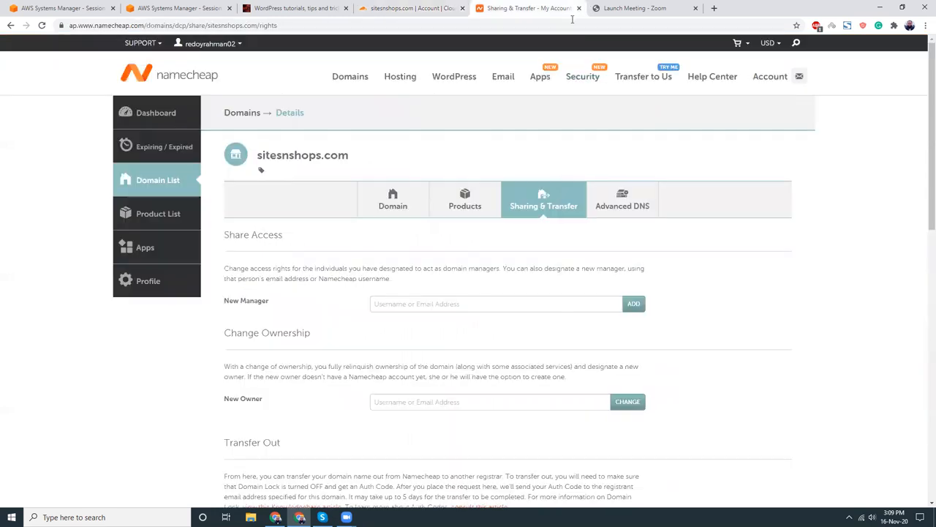
pyautogui.moveTo(534, 225)
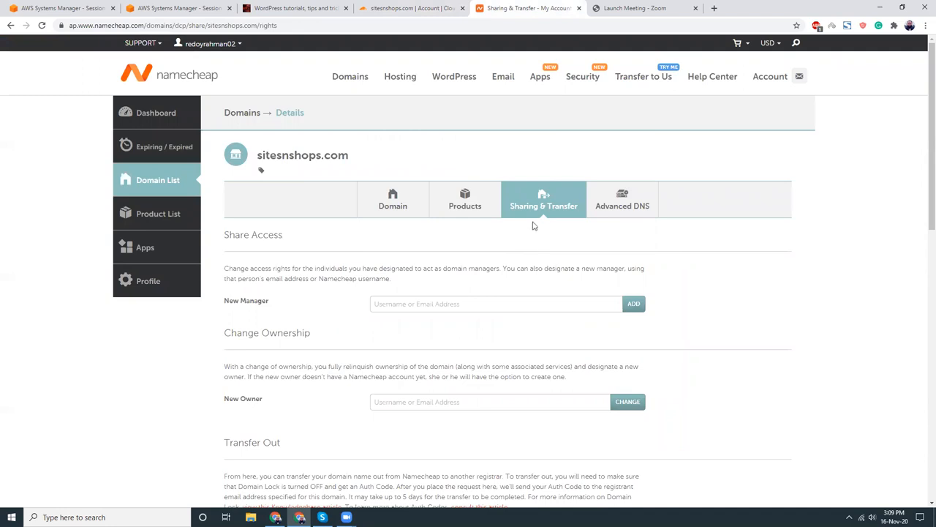
pyautogui.scroll(-3)
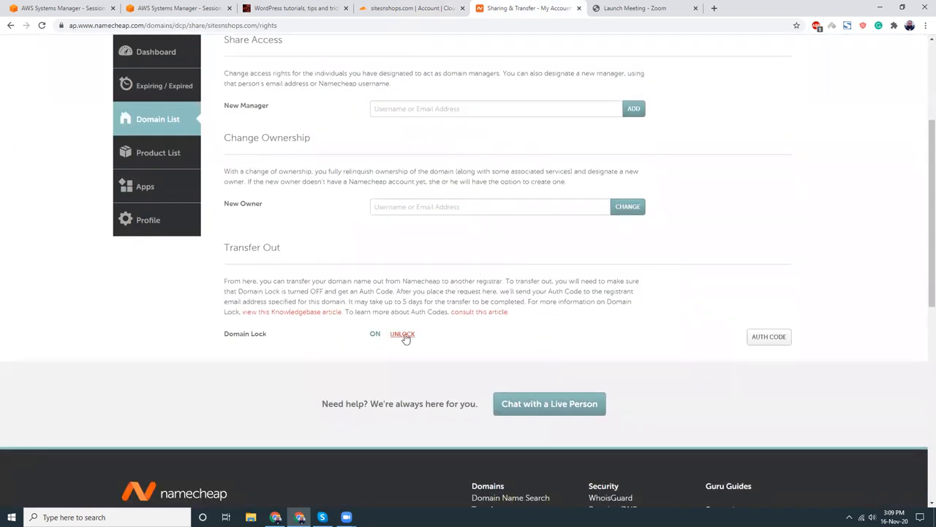
pyautogui.click(402, 334)
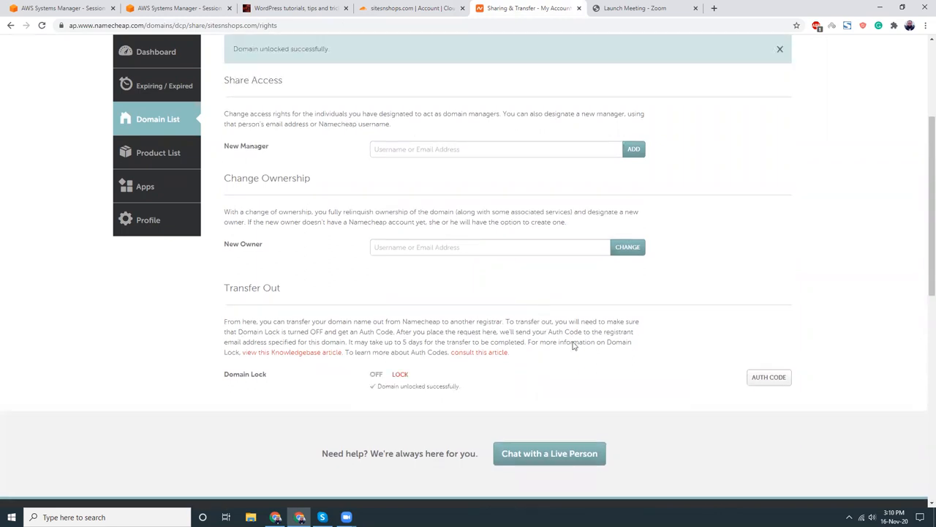
# - Request the sitesnshops.com auth code with Pricing as the reason and contact consent ticked
pyautogui.click(769, 376)
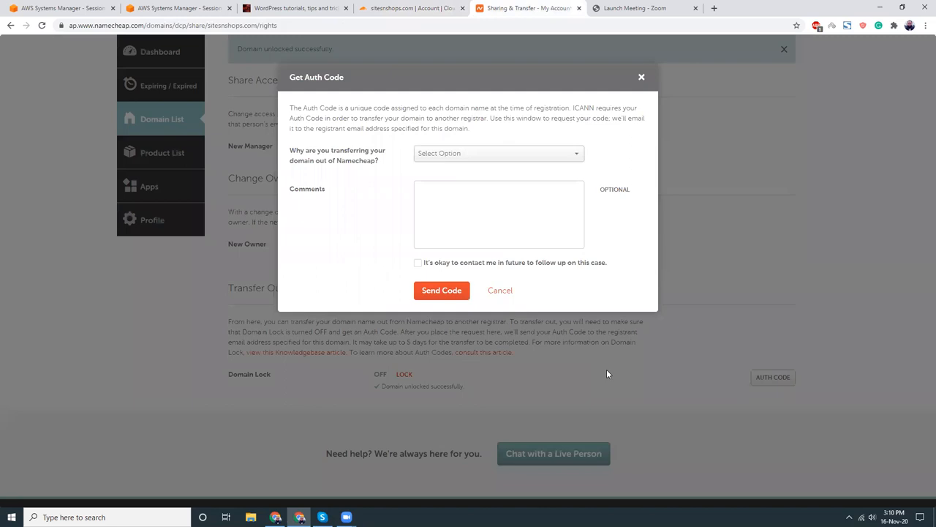
pyautogui.click(498, 153)
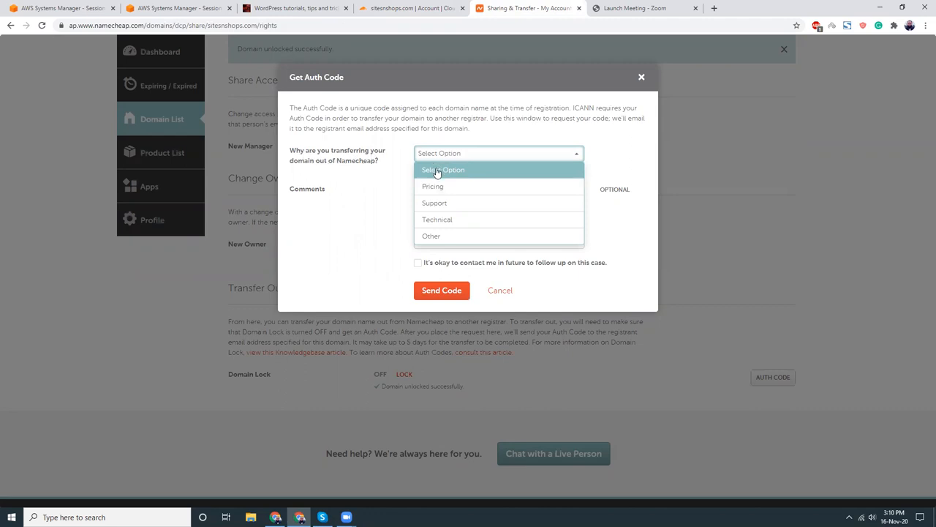
pyautogui.click(433, 185)
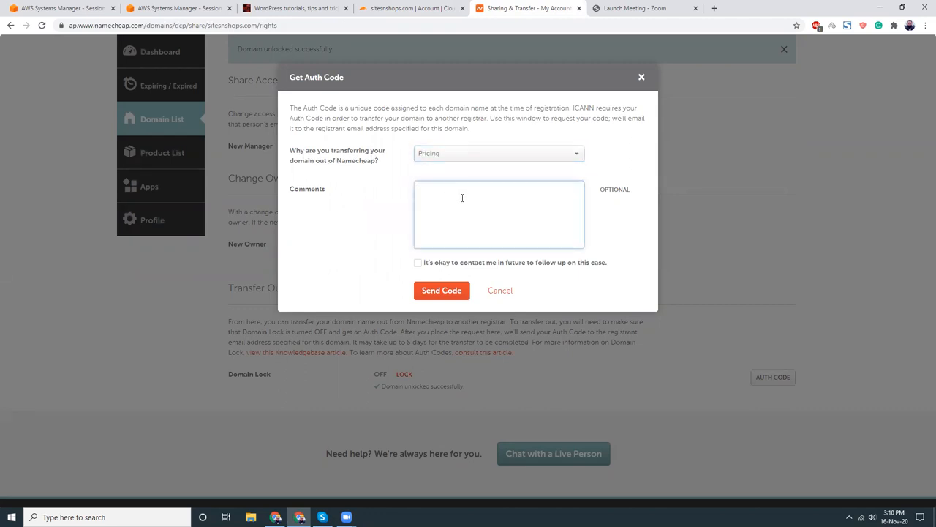
pyautogui.click(500, 214)
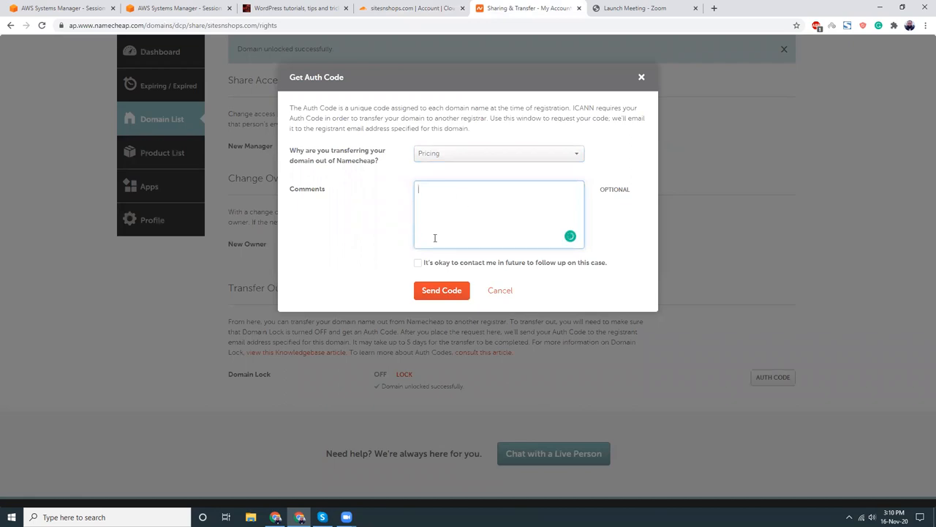
pyautogui.click(418, 263)
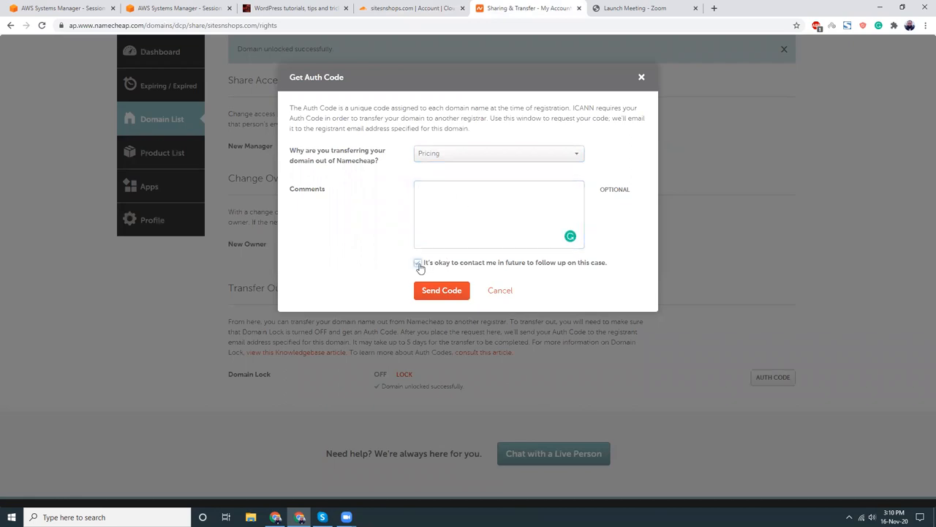
pyautogui.click(417, 263)
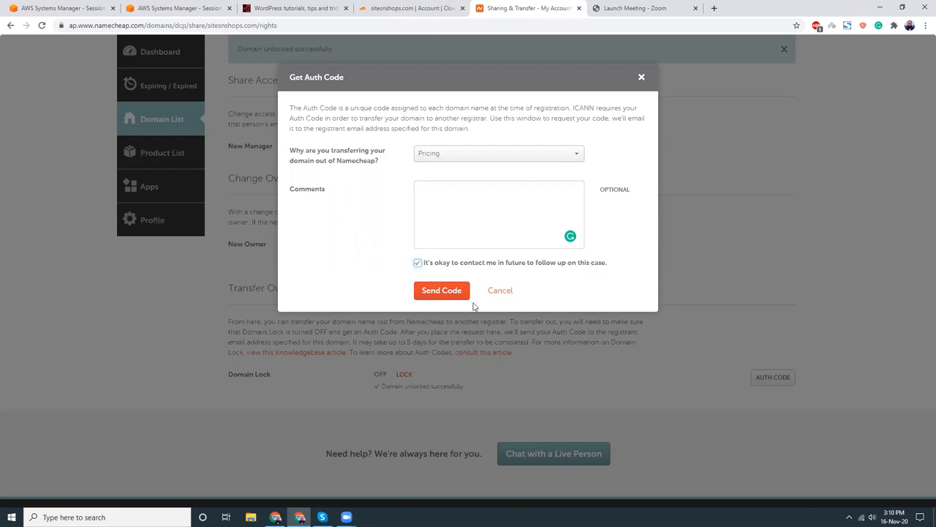
pyautogui.click(441, 290)
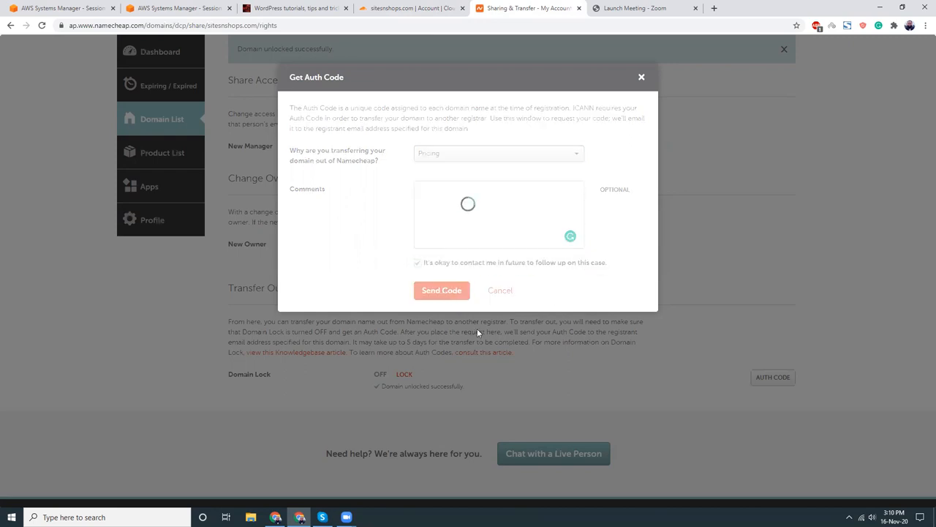
pyautogui.click(442, 290)
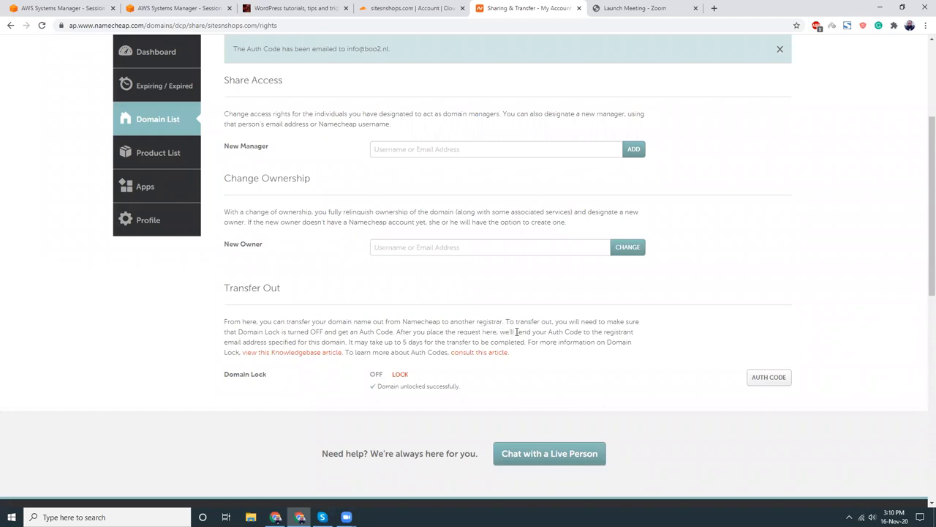
pyautogui.moveTo(532, 335)
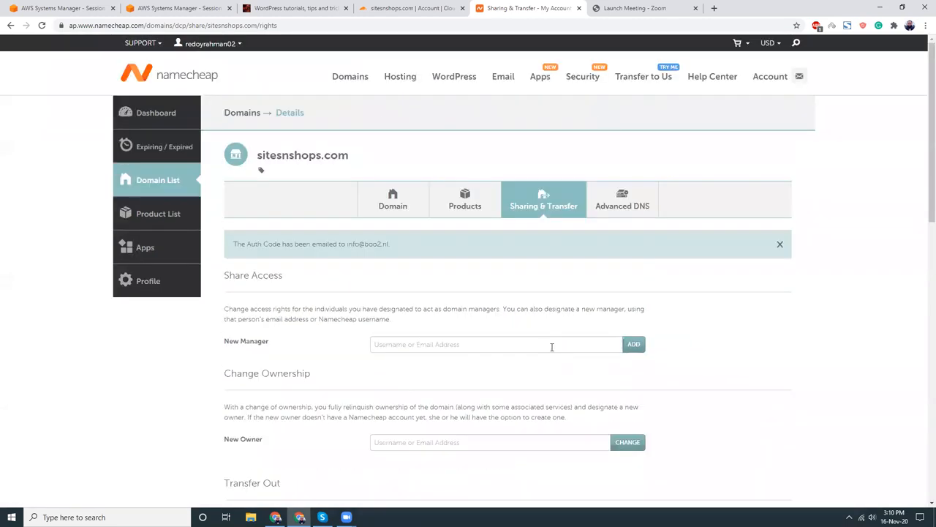
pyautogui.moveTo(522, 30)
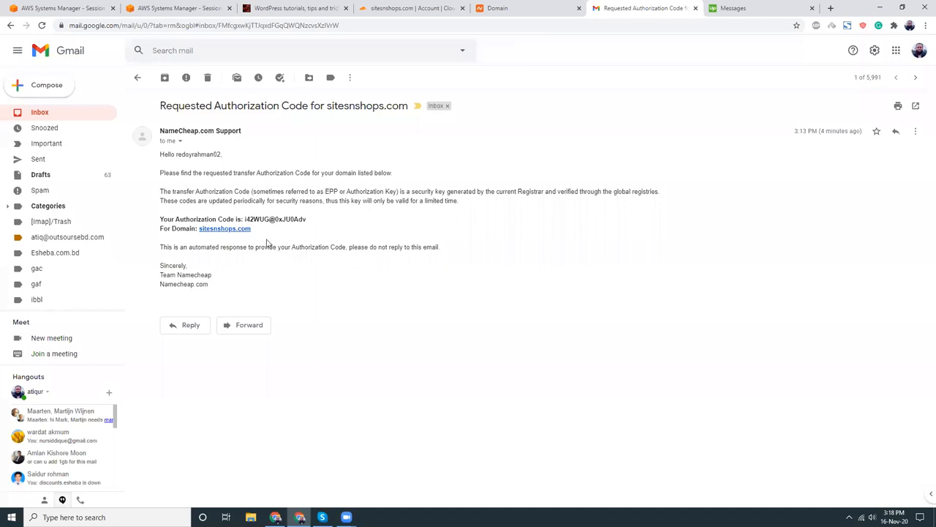
pyautogui.doubleClick(257, 219)
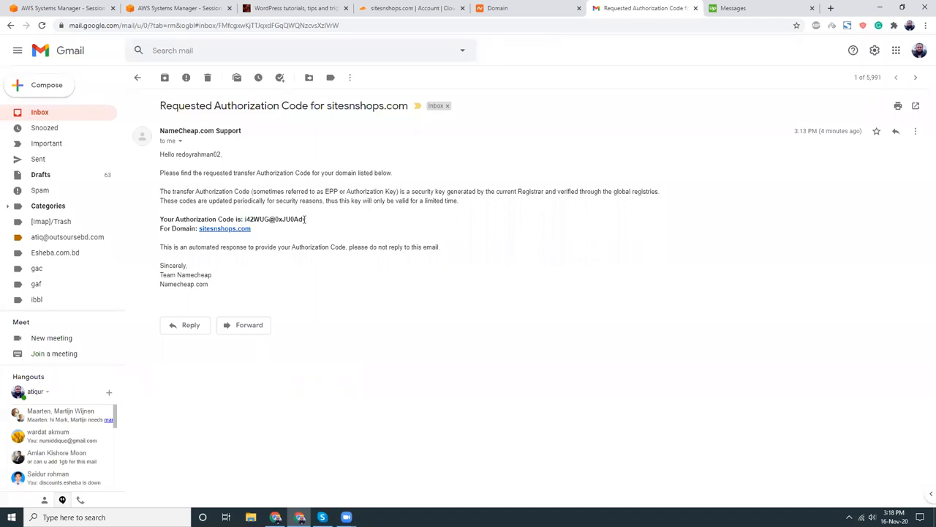
pyautogui.doubleClick(277, 219)
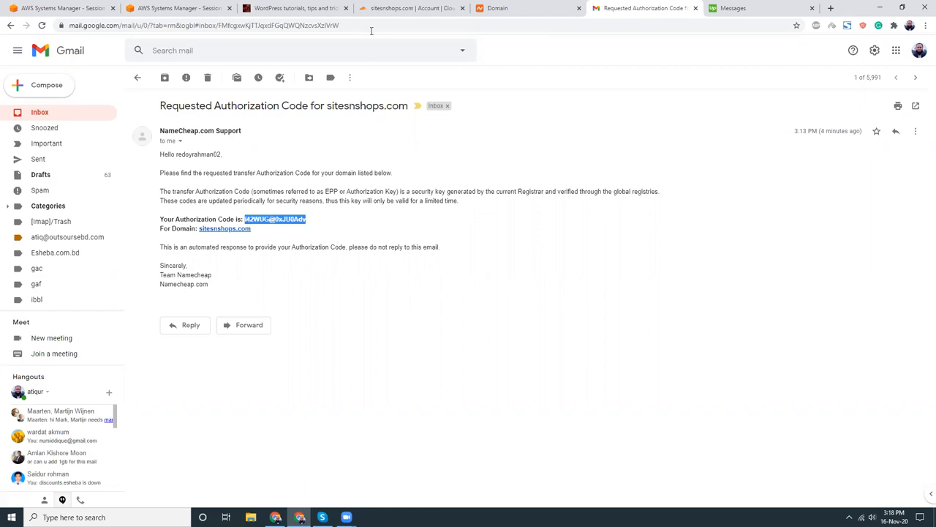
pyautogui.click(413, 8)
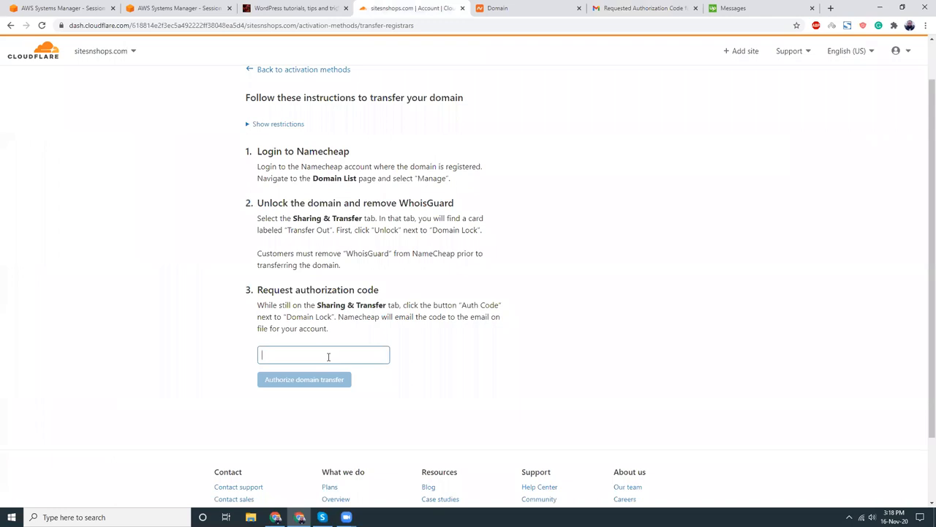
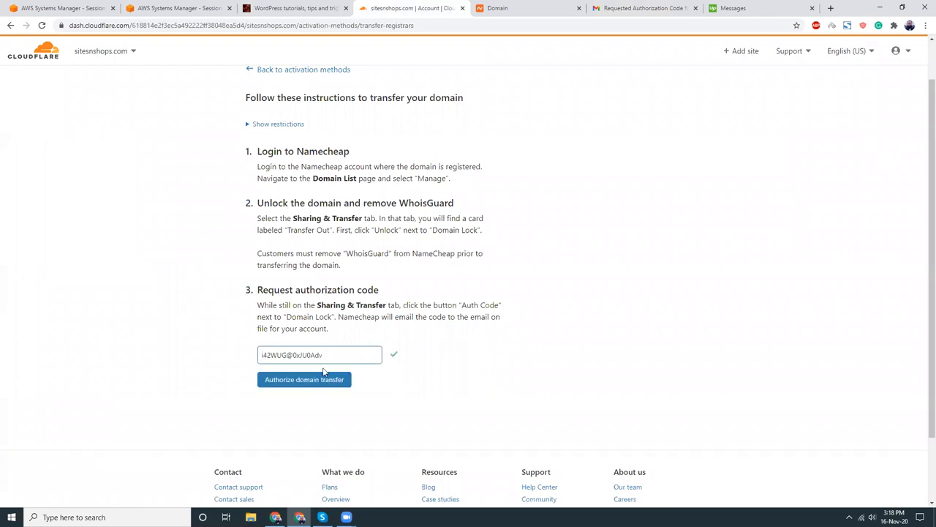
pyautogui.click(305, 379)
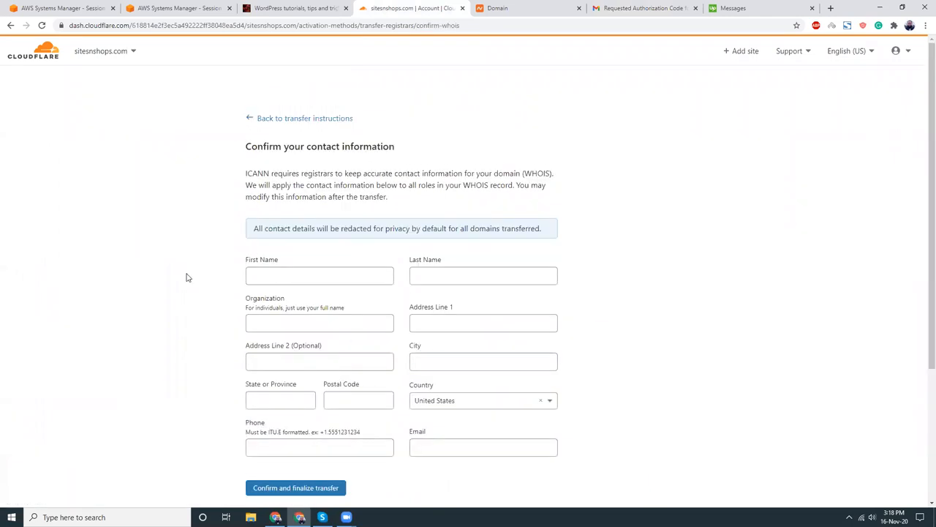
# - Fill the WHOIS contact with organization Boo2 Bangla LTD, city Dhaka, postal code 1219
pyautogui.scroll(-3)
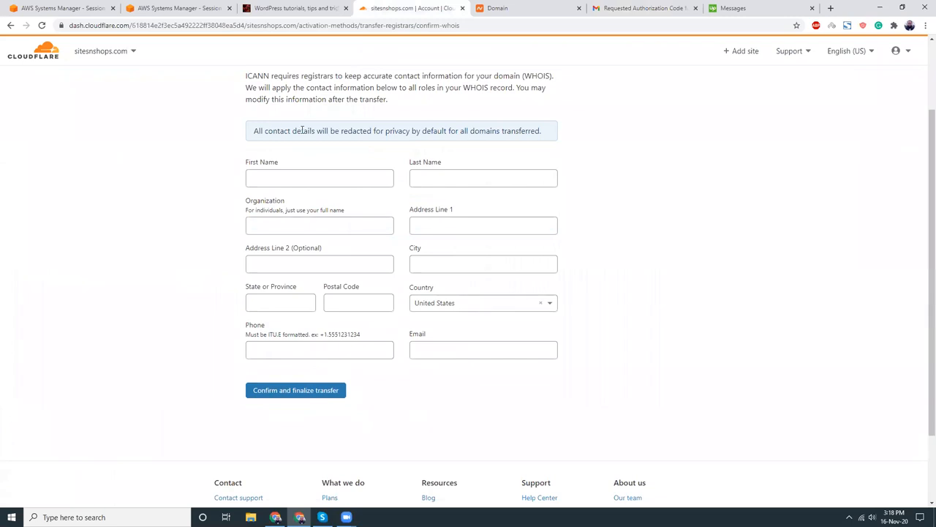
pyautogui.click(319, 178)
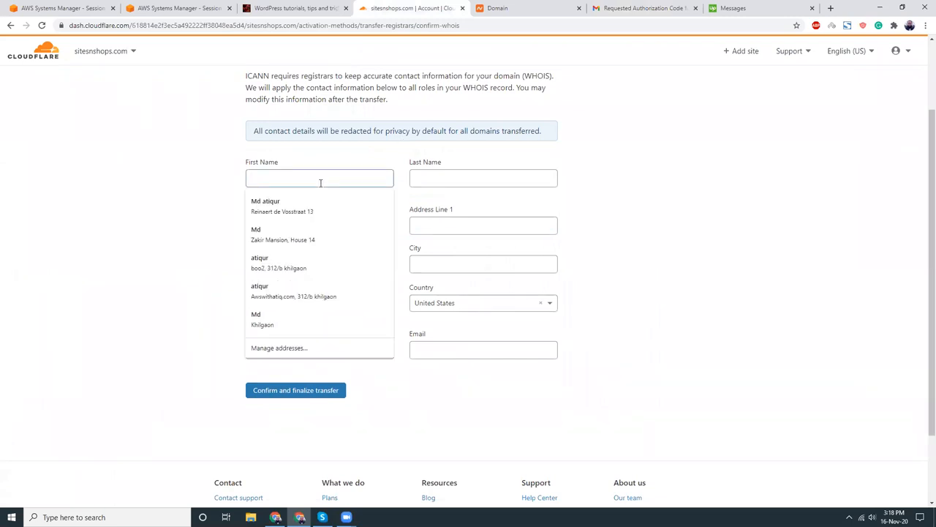
pyautogui.click(266, 205)
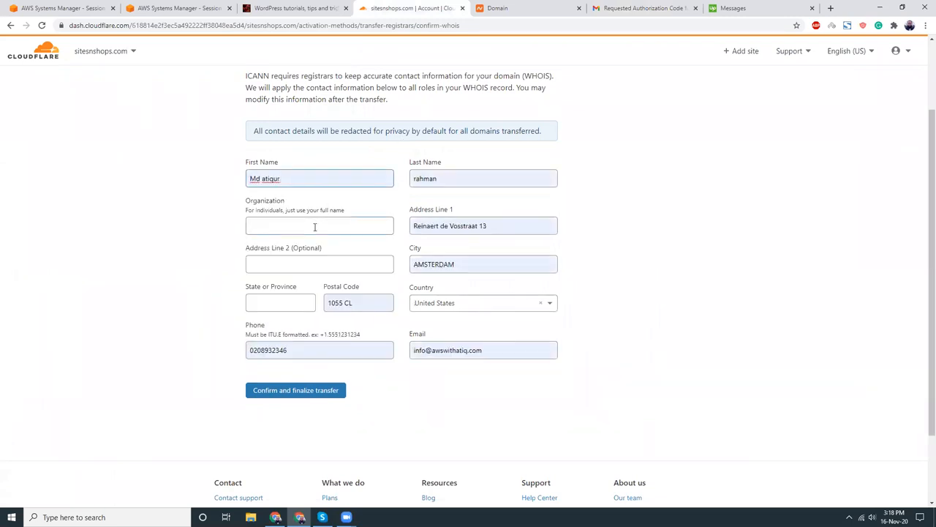
pyautogui.write('Boo2 Bangla LTD')
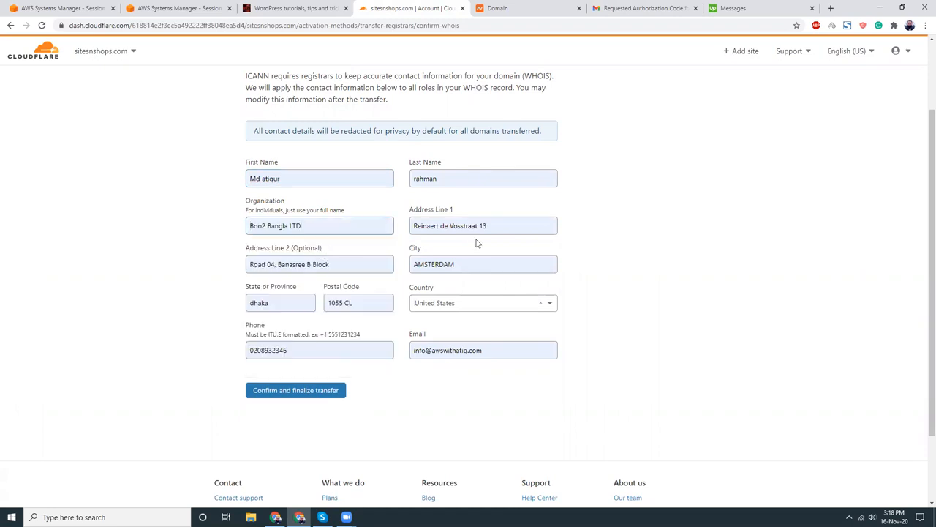
pyautogui.click(483, 226)
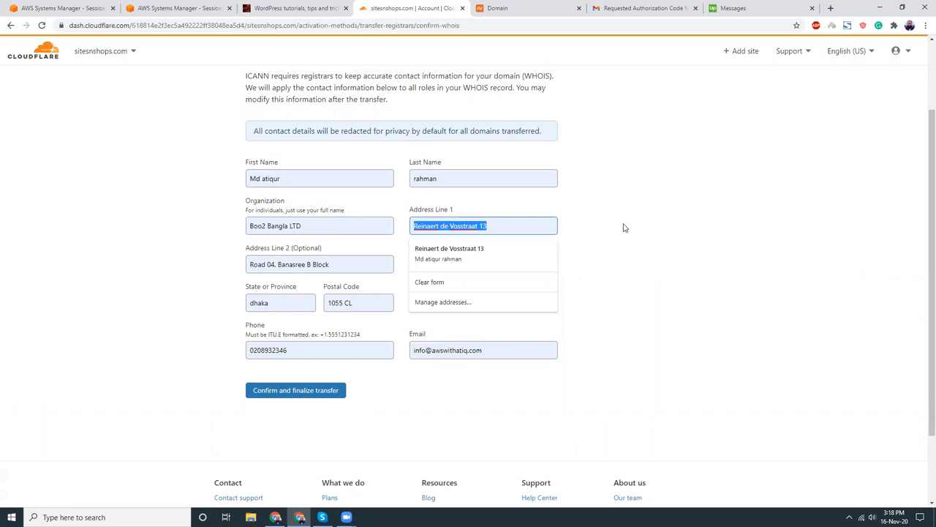
pyautogui.write('H')
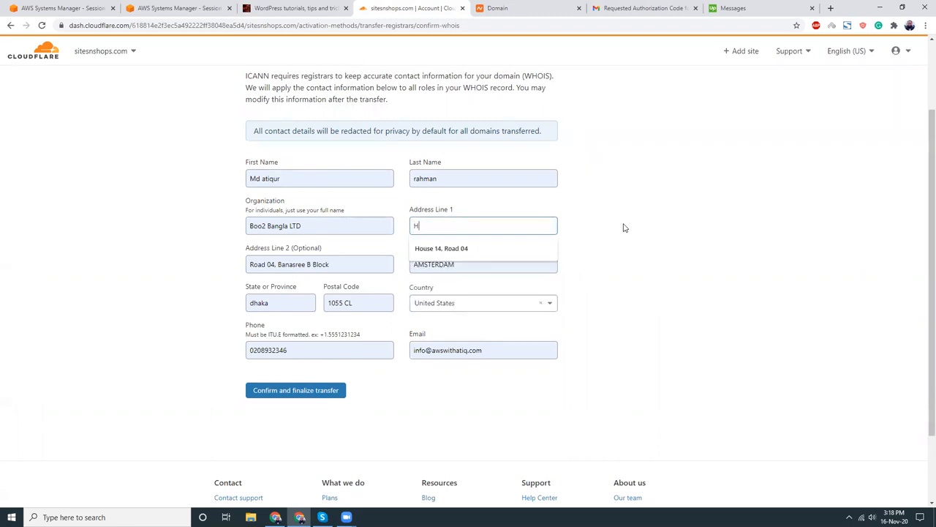
pyautogui.click(441, 248)
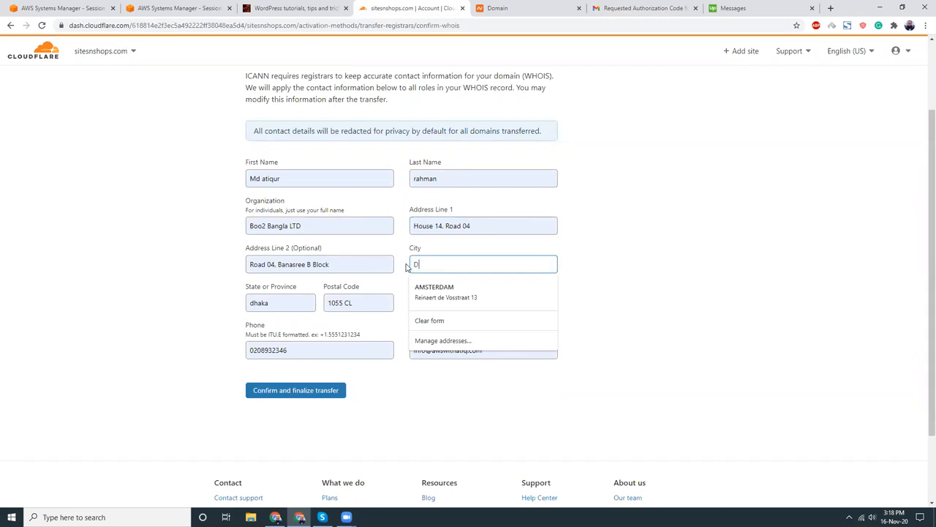
pyautogui.write('haka')
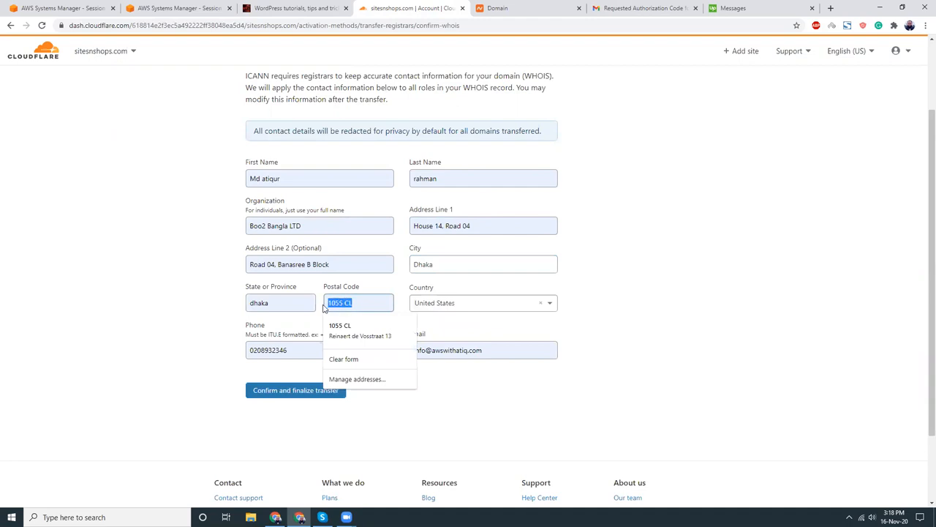
pyautogui.write('1219')
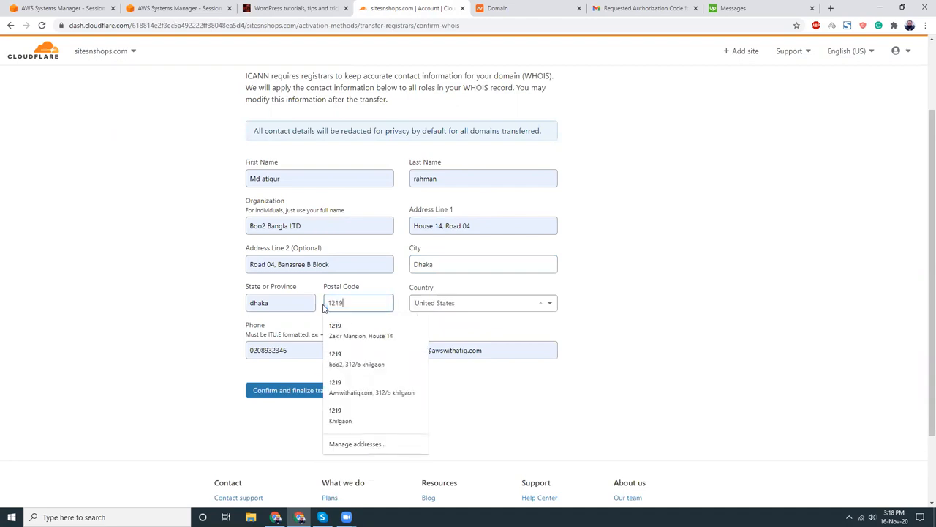
# - Set country to Bangladesh and phone to +88, then confirm and finalize the transfer
pyautogui.click(479, 303)
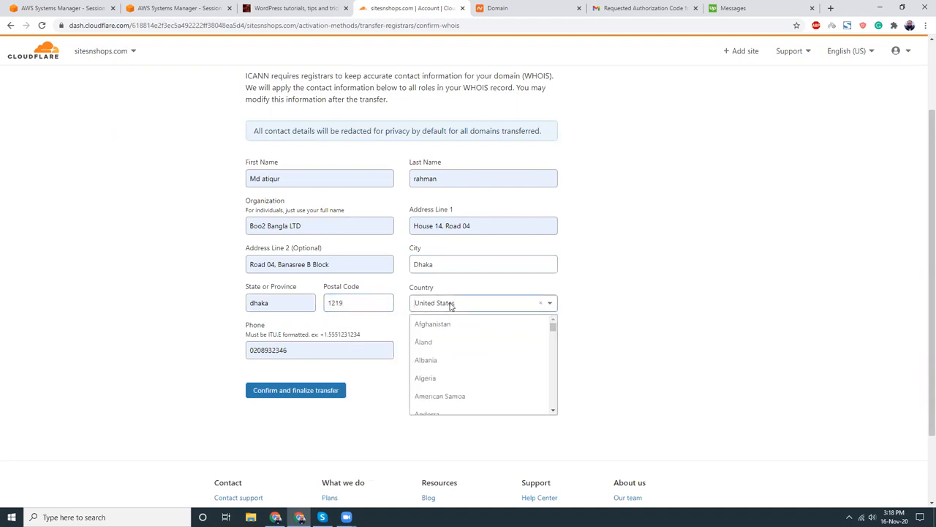
pyautogui.write('bania')
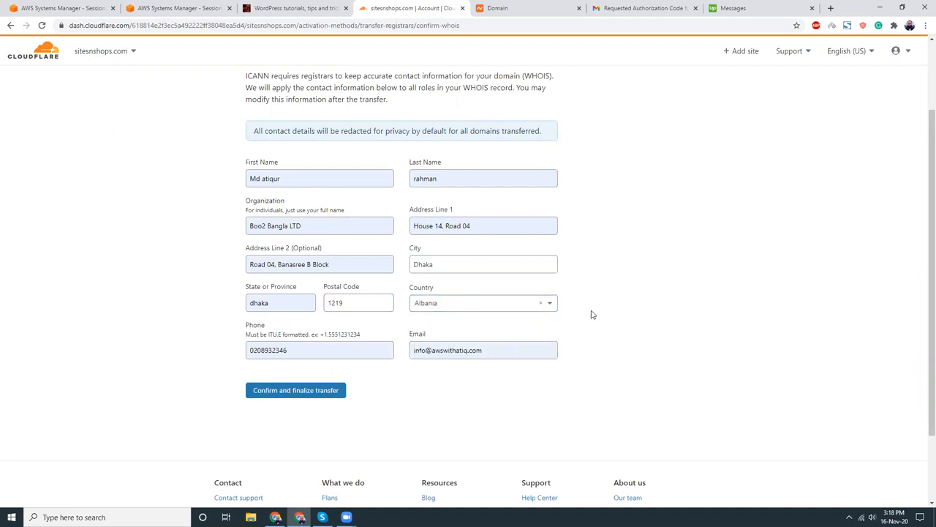
pyautogui.click(541, 302)
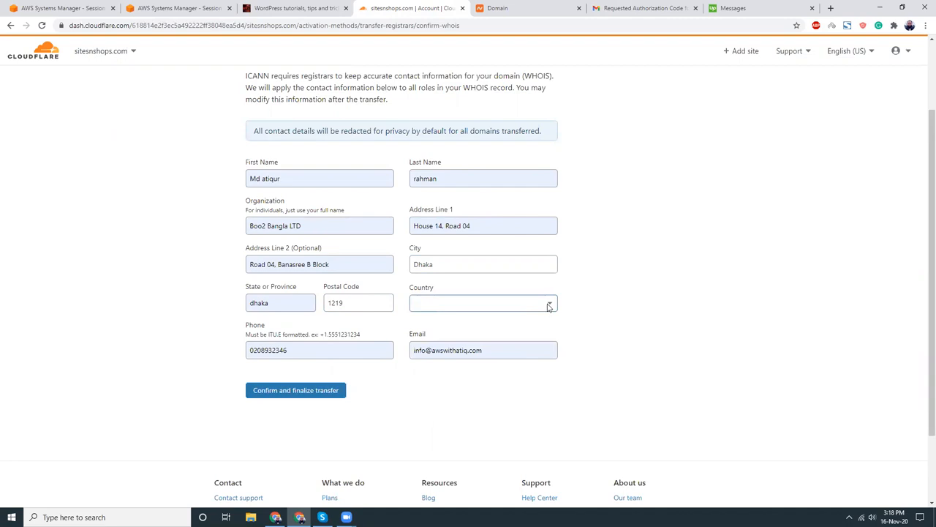
pyautogui.click(483, 303)
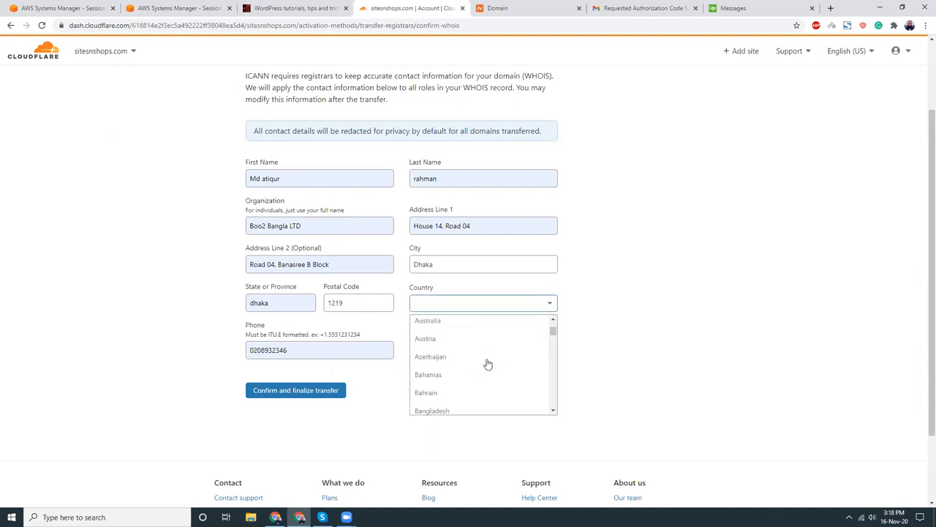
pyautogui.click(431, 411)
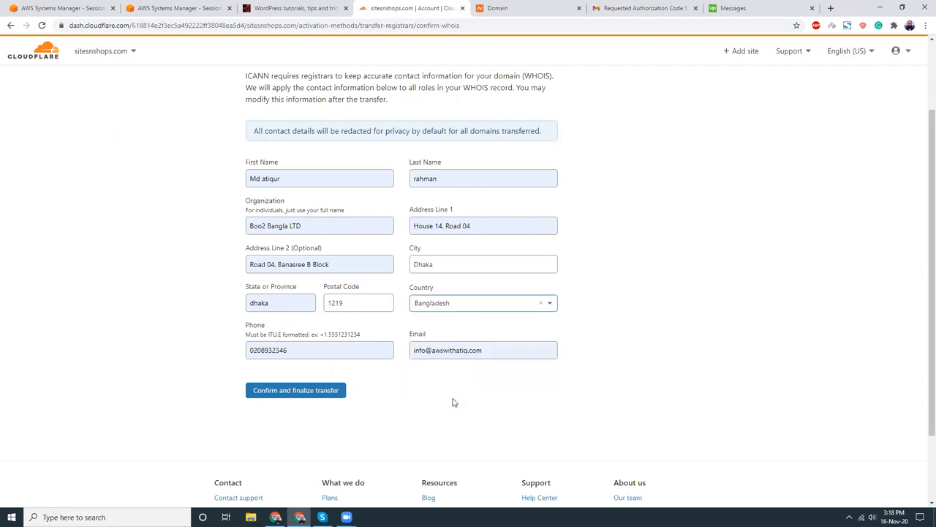
pyautogui.click(319, 350)
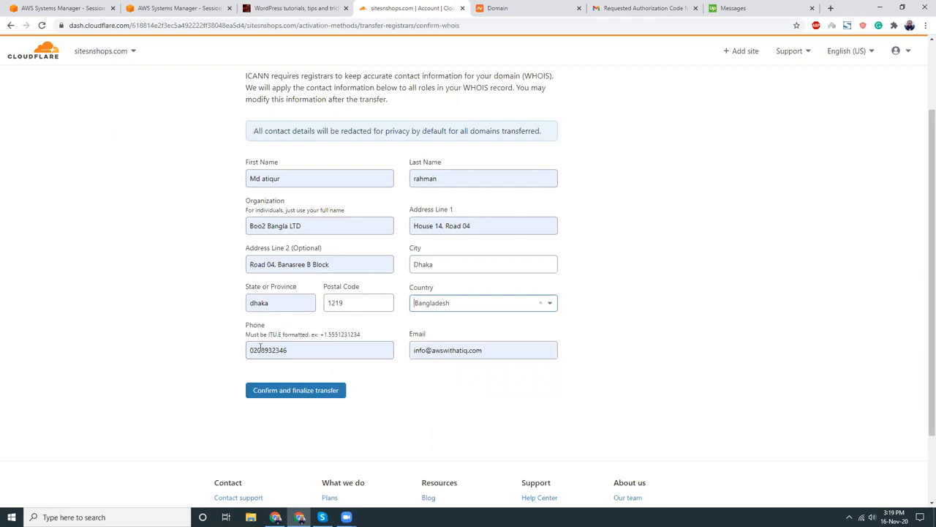
pyautogui.click(319, 350)
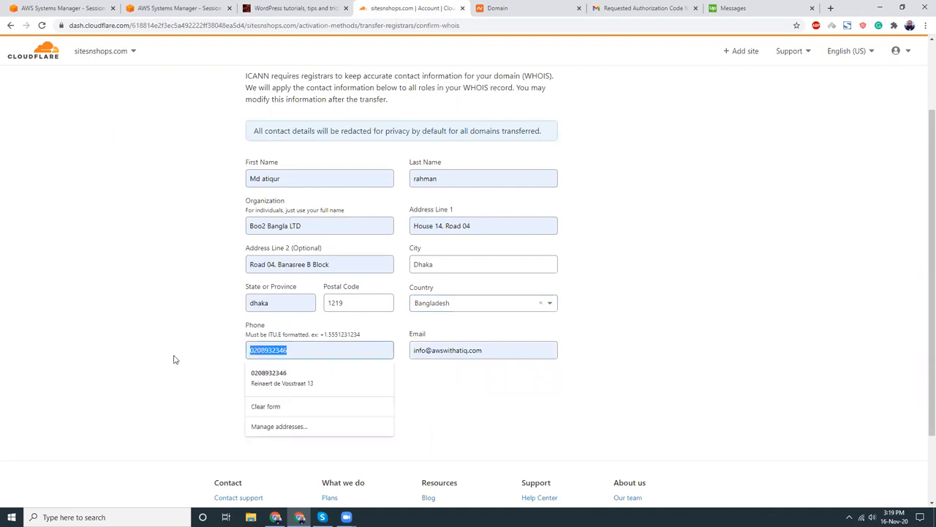
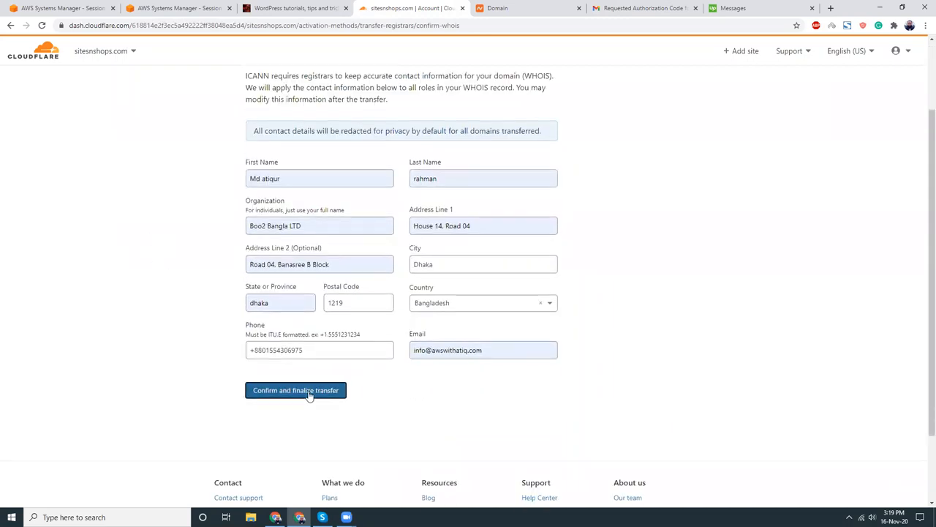
pyautogui.click(295, 390)
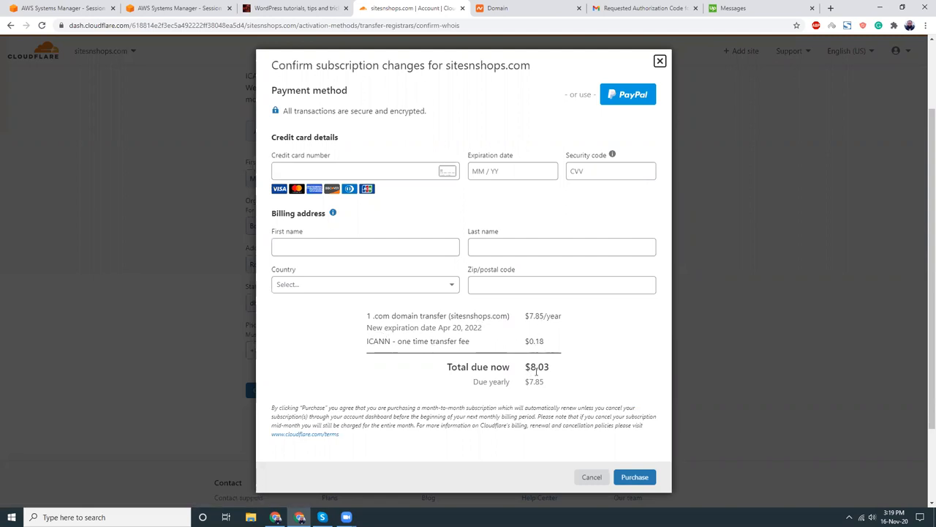
pyautogui.moveTo(552, 385)
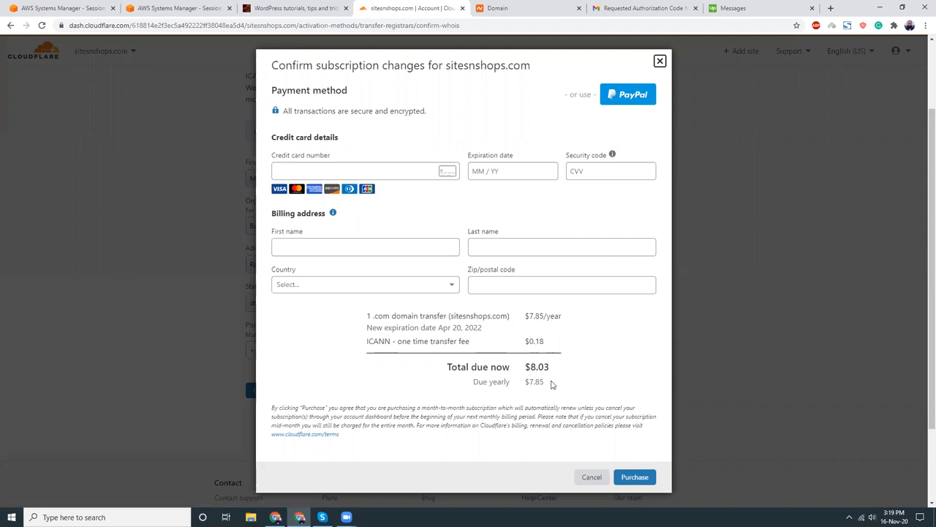
pyautogui.moveTo(386, 290)
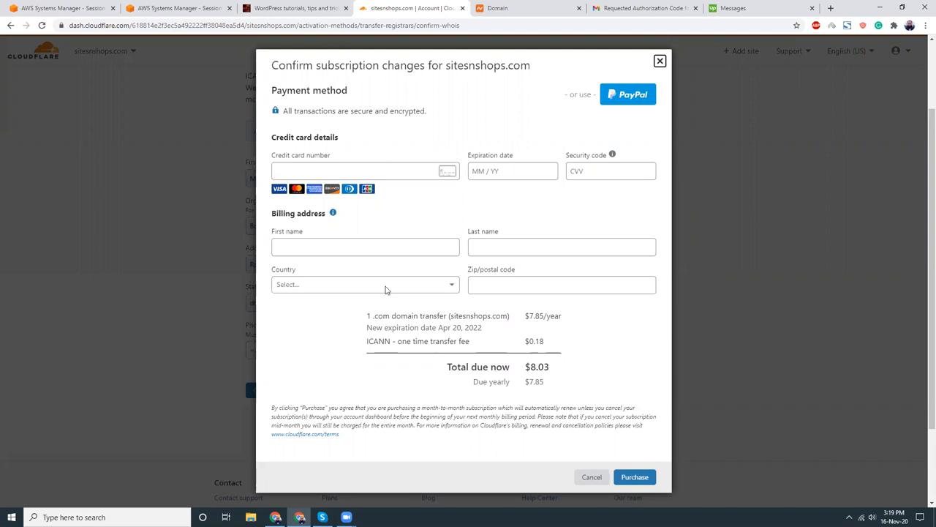
pyautogui.moveTo(488, 22)
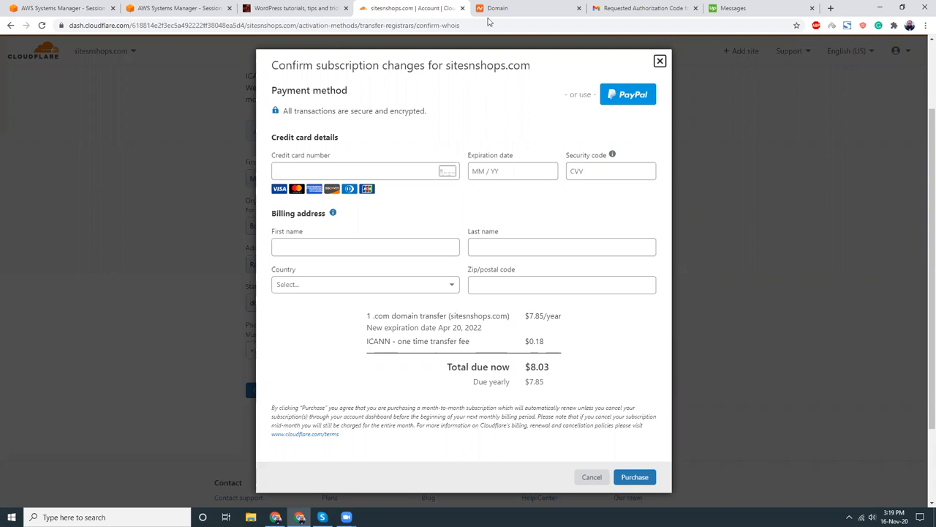
# - Purchase the $8.03 sitesnshops.com transfer in the subscription dialog
pyautogui.click(634, 476)
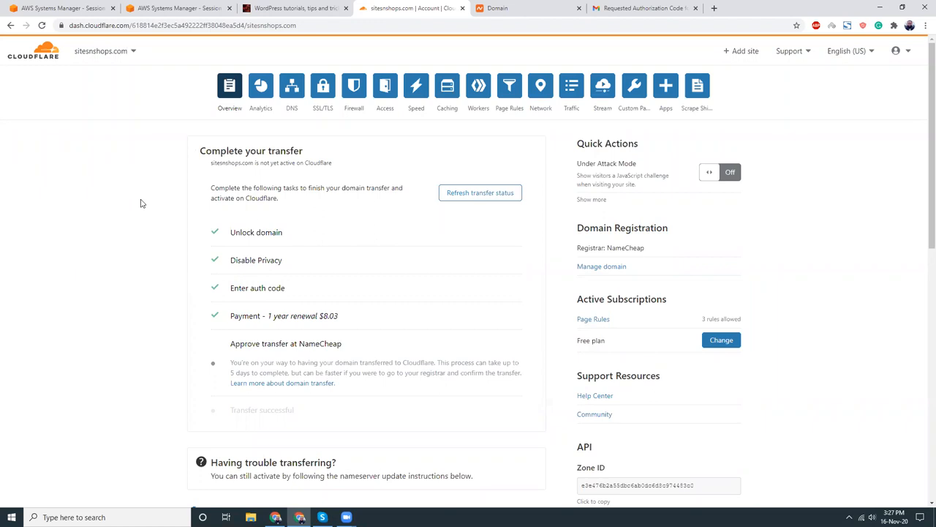
pyautogui.moveTo(284, 245)
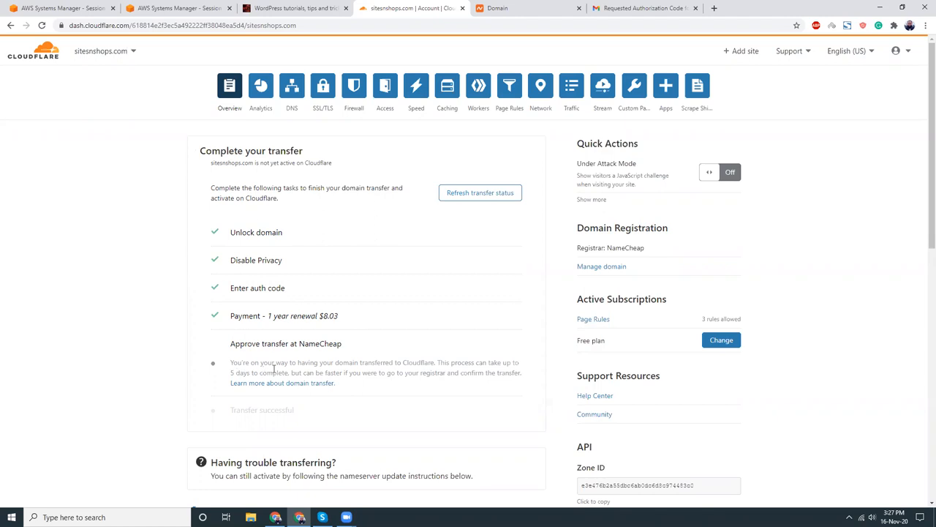
# - Copy Cloudflare's first nameserver clint.ns.cloudflare.com and go to Namecheap's domain page
pyautogui.scroll(-3)
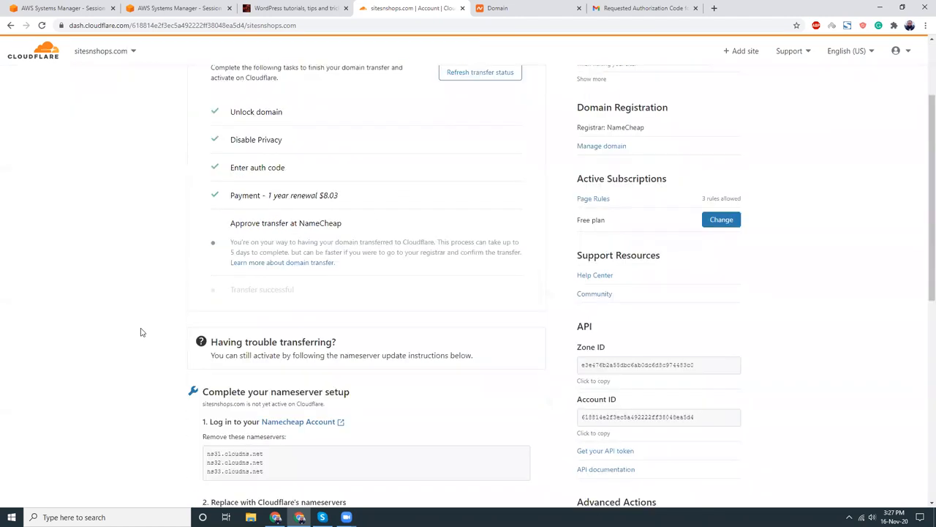
pyautogui.scroll(-3)
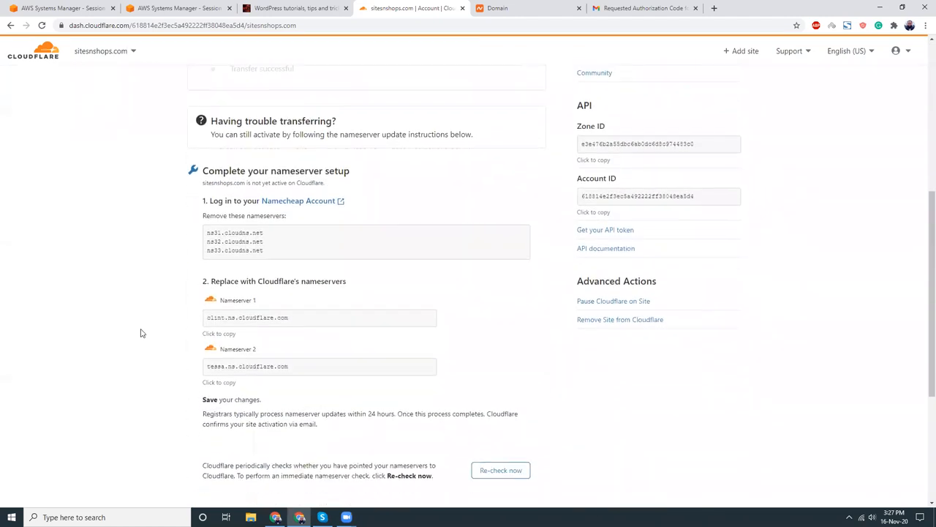
pyautogui.scroll(-3)
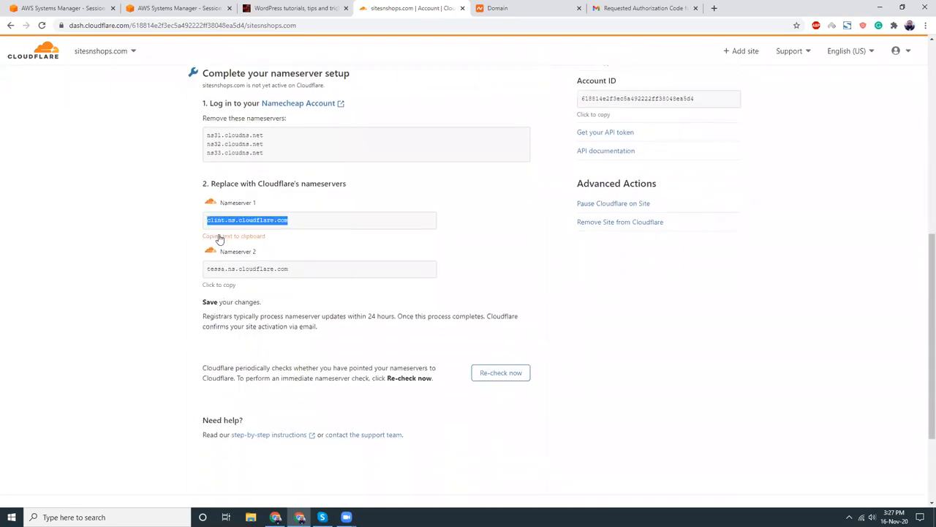
pyautogui.click(233, 236)
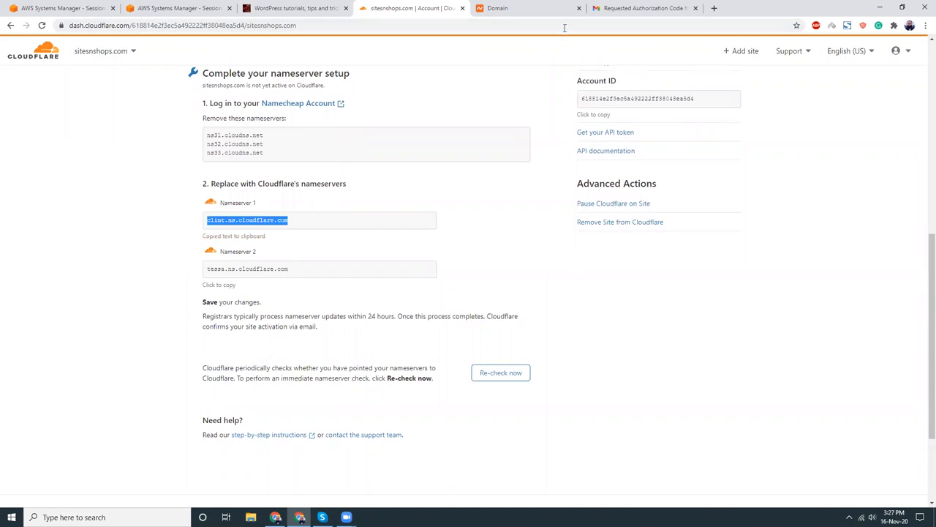
pyautogui.click(530, 8)
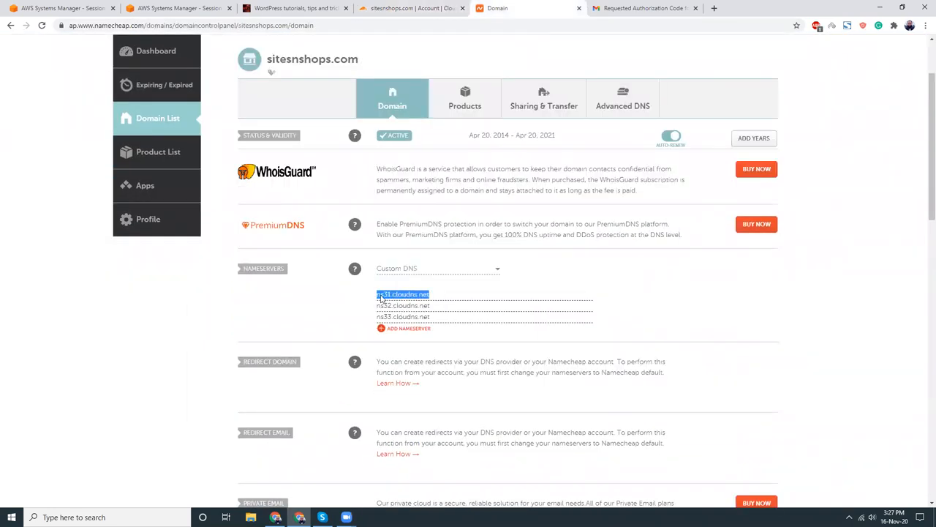
# - Set Namecheap nameservers to clint.ns.cloudflare.com and tessa.ns.cloudflare.com and try saving
pyautogui.write('clint.ns.cloudflare.com')
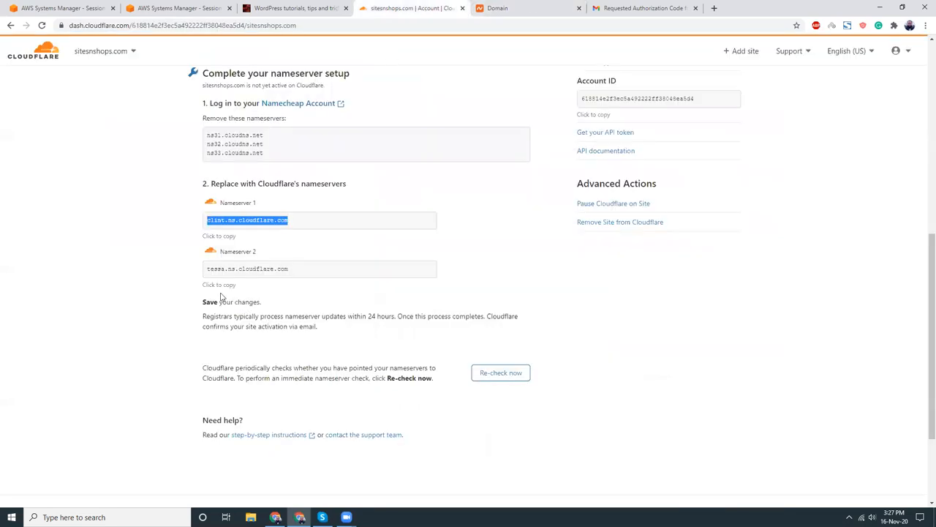
pyautogui.click(220, 284)
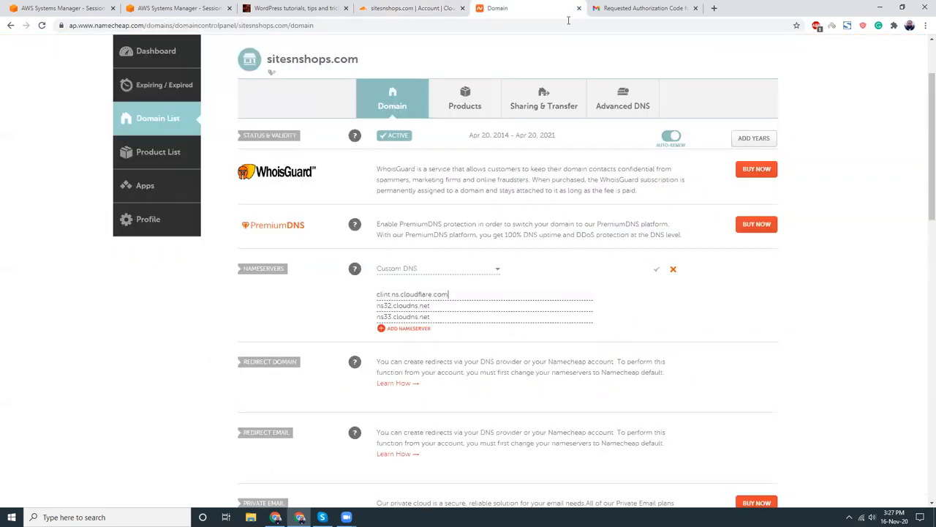
pyautogui.doubleClick(402, 305)
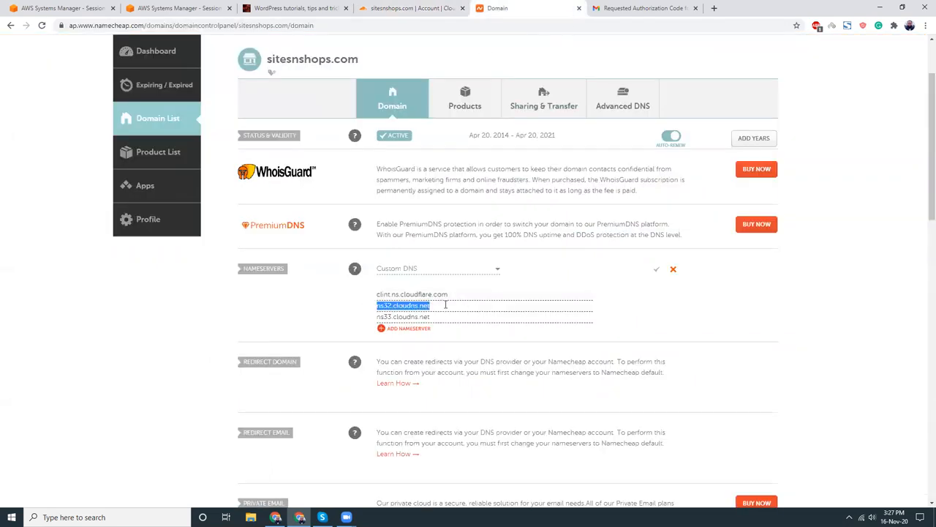
pyautogui.write('tessa.ns.cloudflare.com')
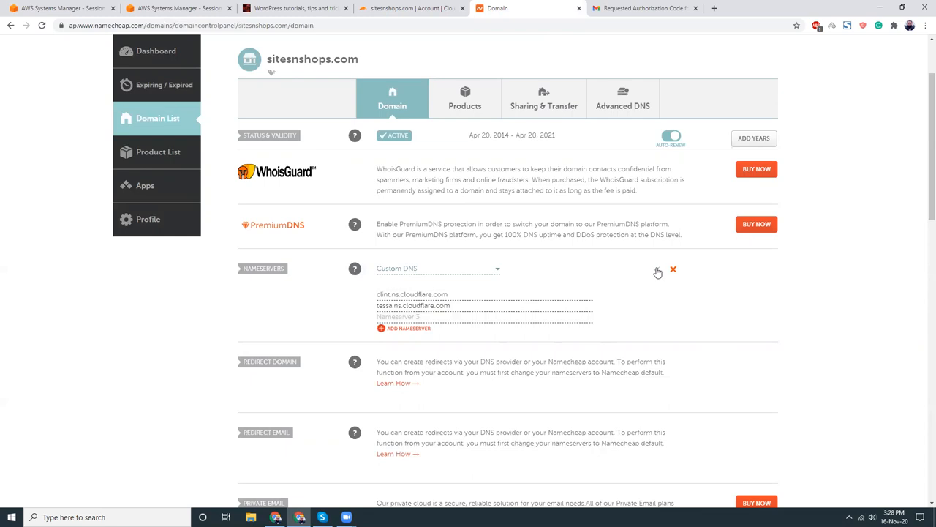
pyautogui.click(656, 272)
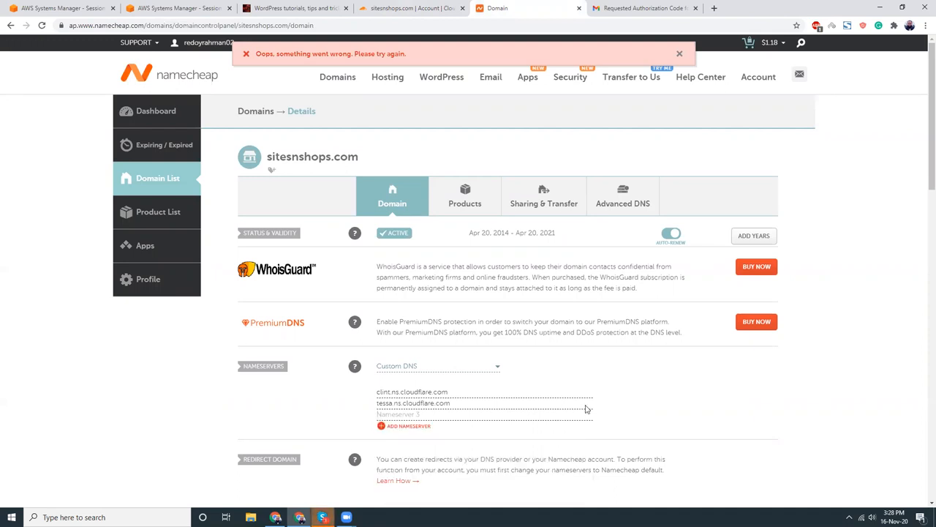
# - Re-select Custom DNS, re-enter tessa.ns.cloudflare.com, and save again
pyautogui.click(437, 365)
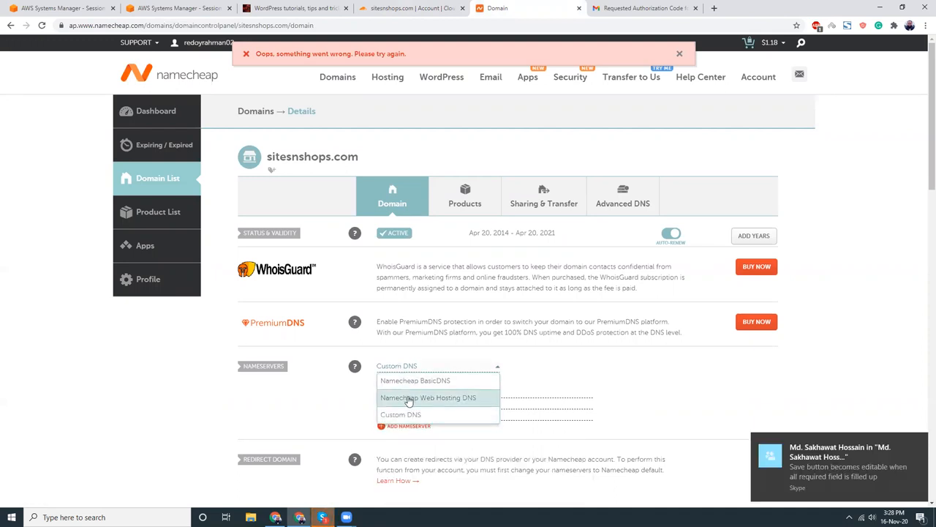
pyautogui.click(428, 397)
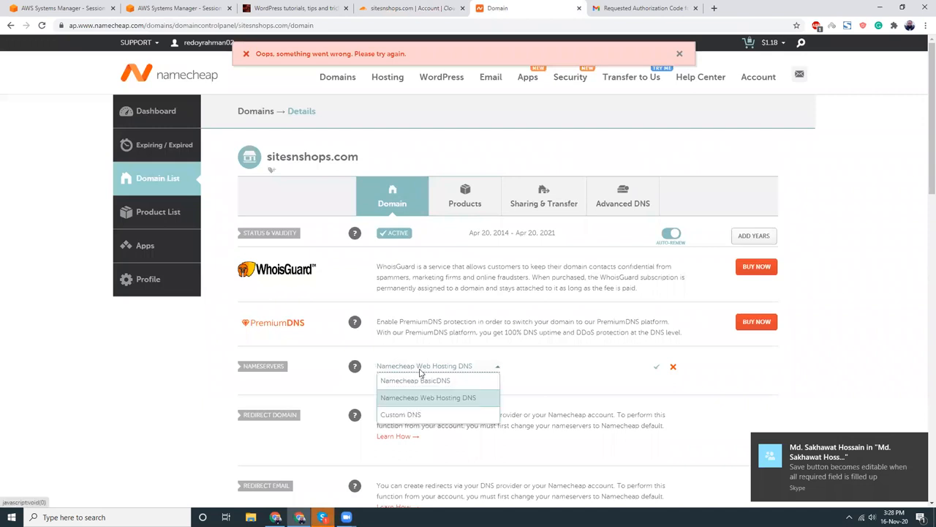
pyautogui.click(400, 414)
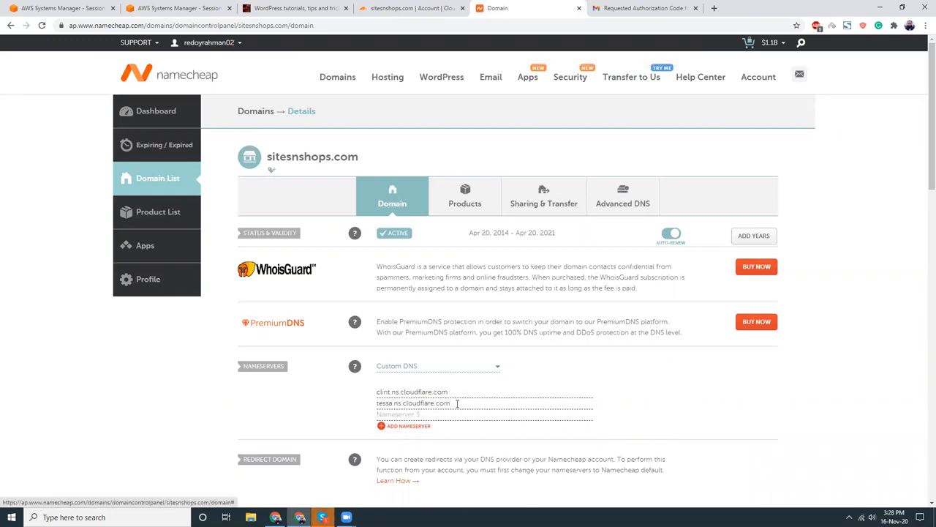
pyautogui.moveTo(486, 388)
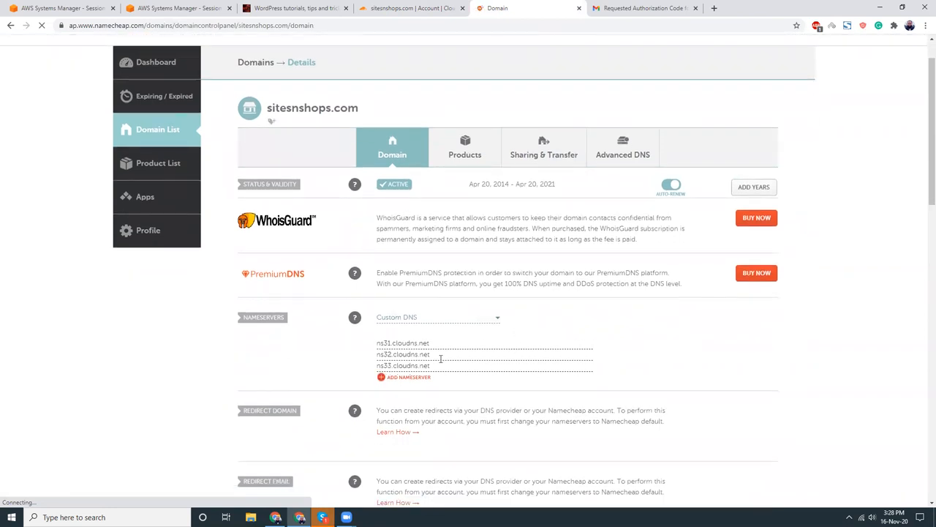
pyautogui.doubleClick(403, 365)
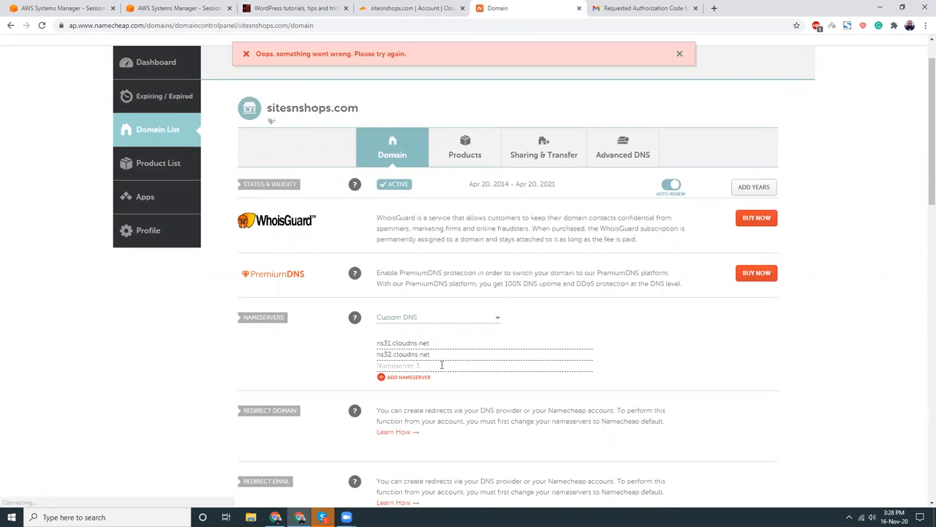
pyautogui.write('tessa.ns.cloudflare.com')
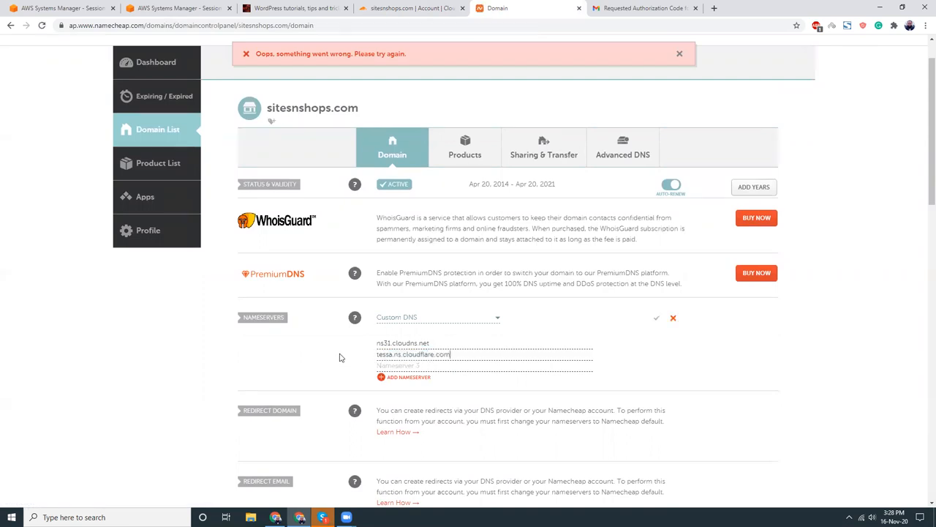
pyautogui.moveTo(656, 322)
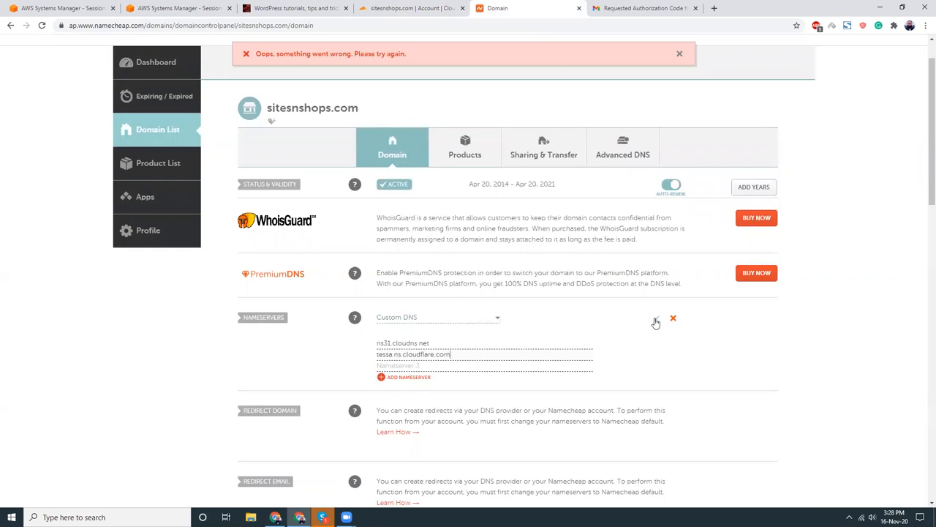
pyautogui.click(655, 321)
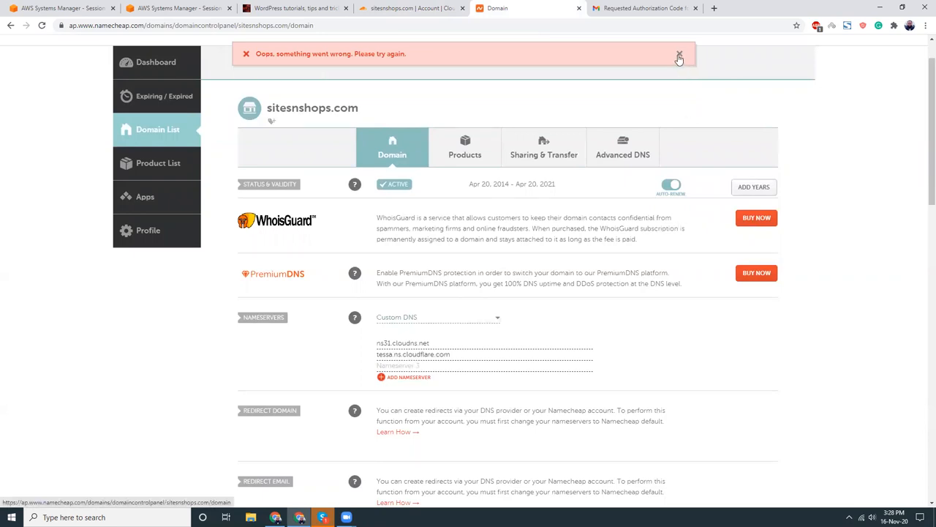
# - Dismiss the error, switch nameservers to Namecheap BasicDNS, and save
pyautogui.click(679, 57)
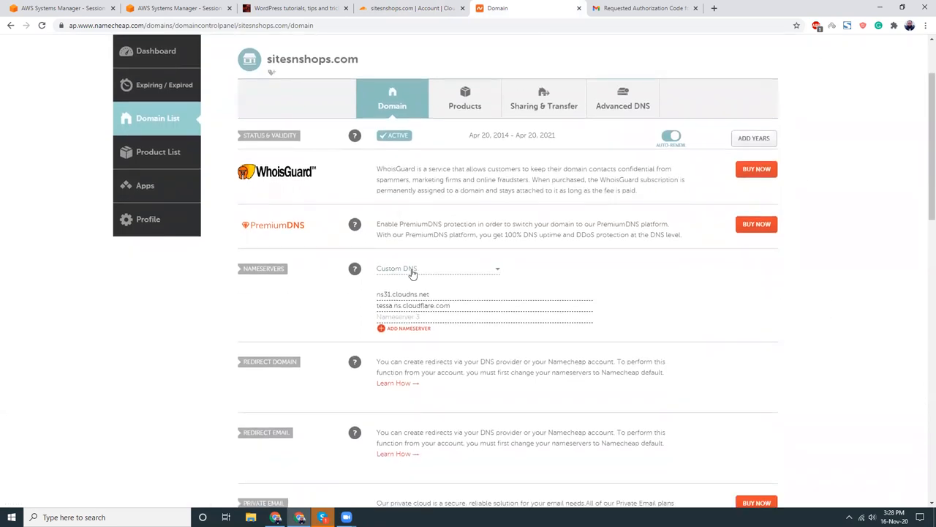
pyautogui.click(437, 268)
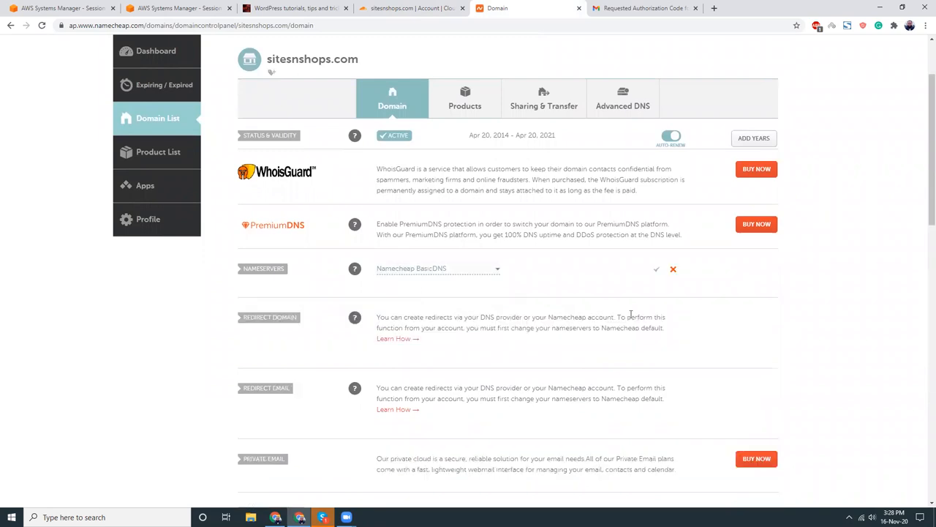
pyautogui.click(672, 269)
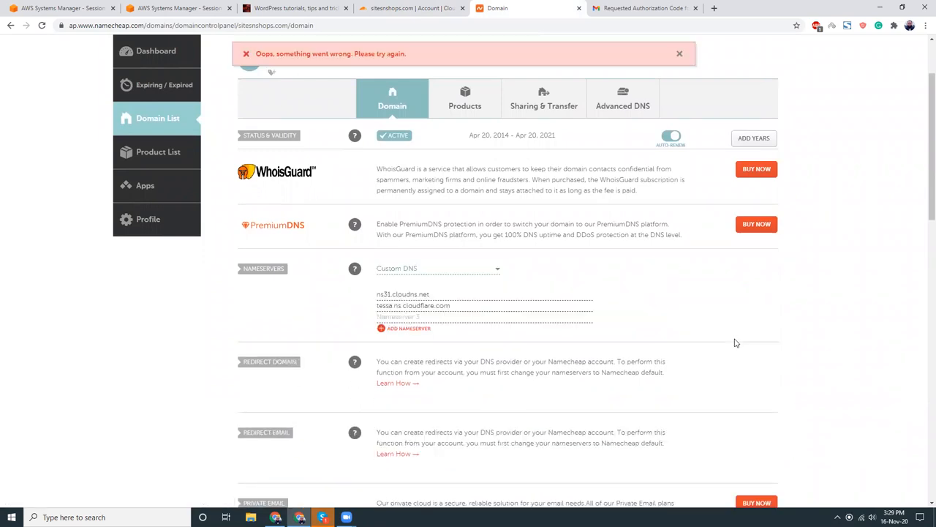
pyautogui.moveTo(413, 275)
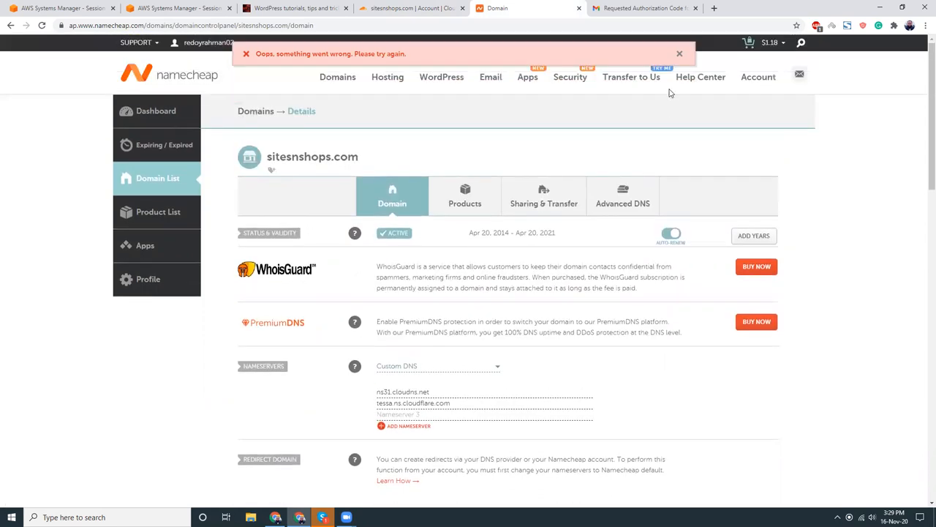
# - Reopen sitesnshops.com from Namecheap's domain list and retry saving the nameservers
pyautogui.click(255, 110)
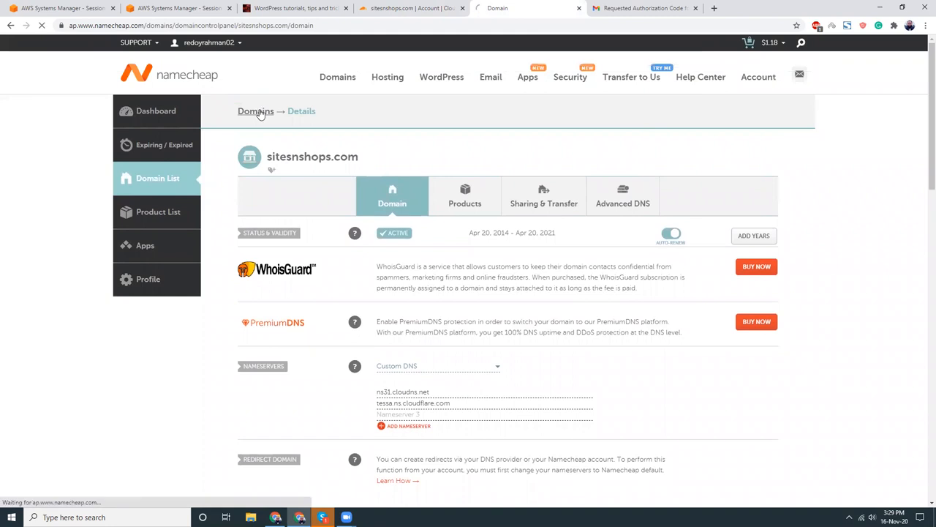
pyautogui.click(255, 111)
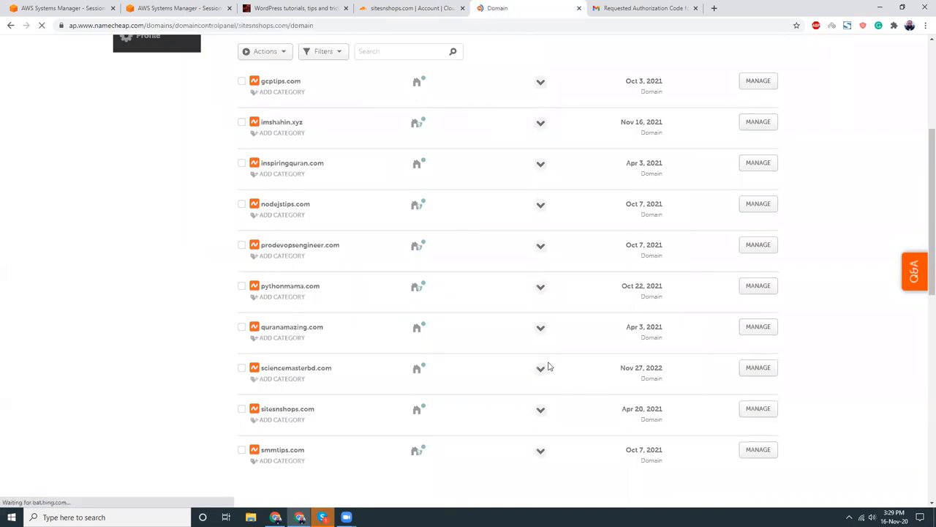
pyautogui.click(757, 408)
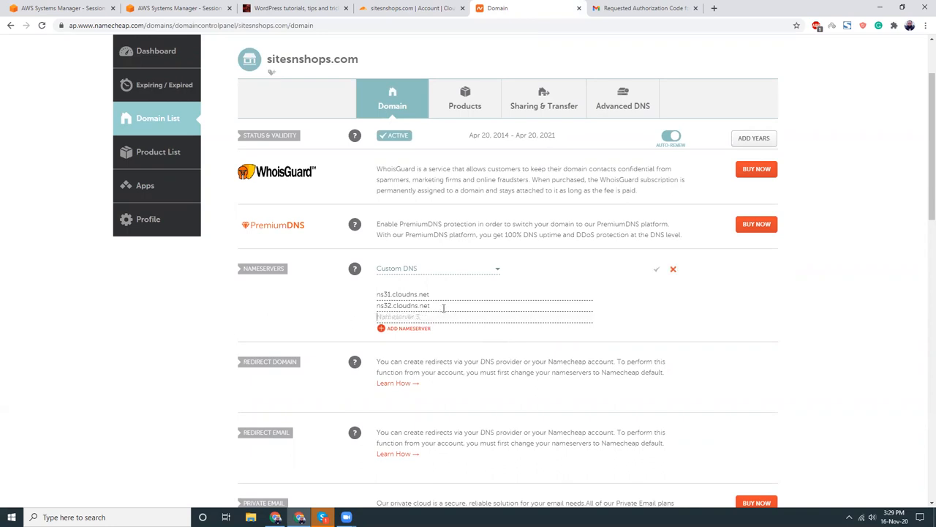
pyautogui.click(656, 270)
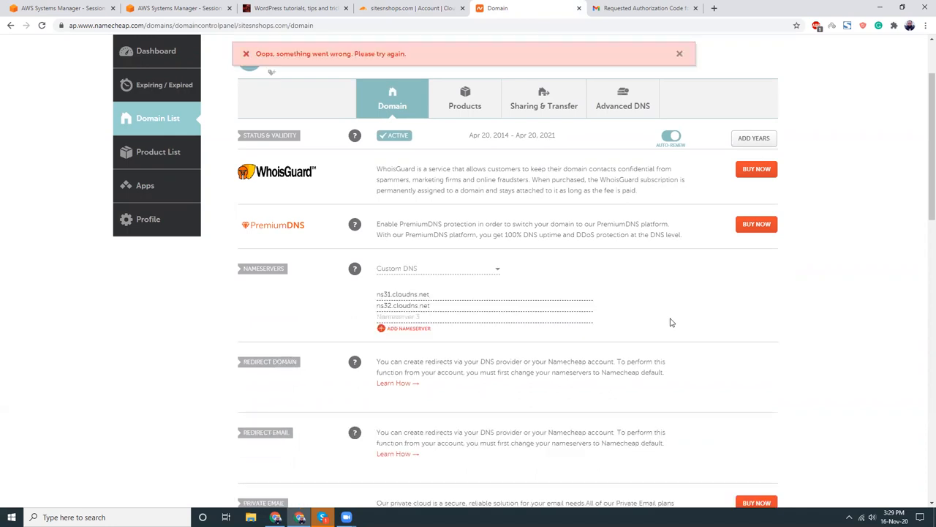
pyautogui.moveTo(671, 324)
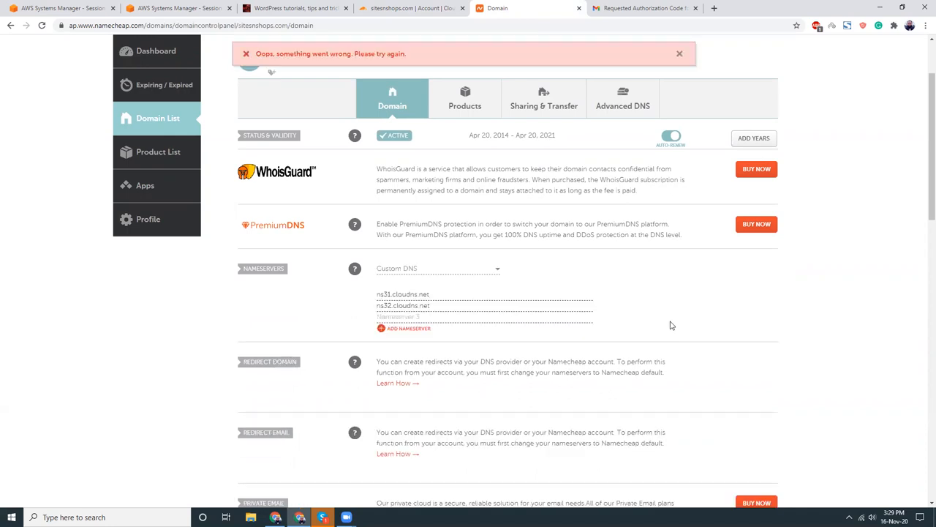
# - Choose Namecheap BasicDNS and save, then review Cloudflare's pending transfer checklist
pyautogui.click(437, 268)
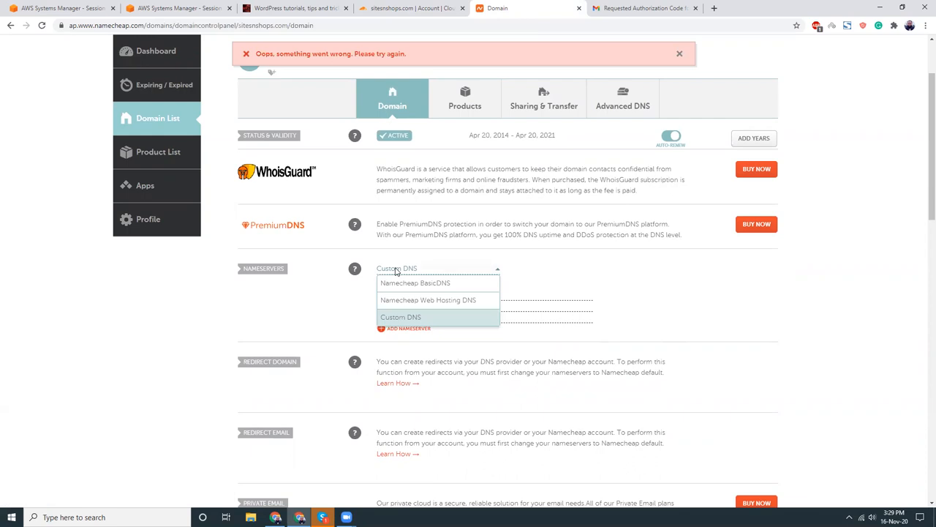
pyautogui.moveTo(416, 283)
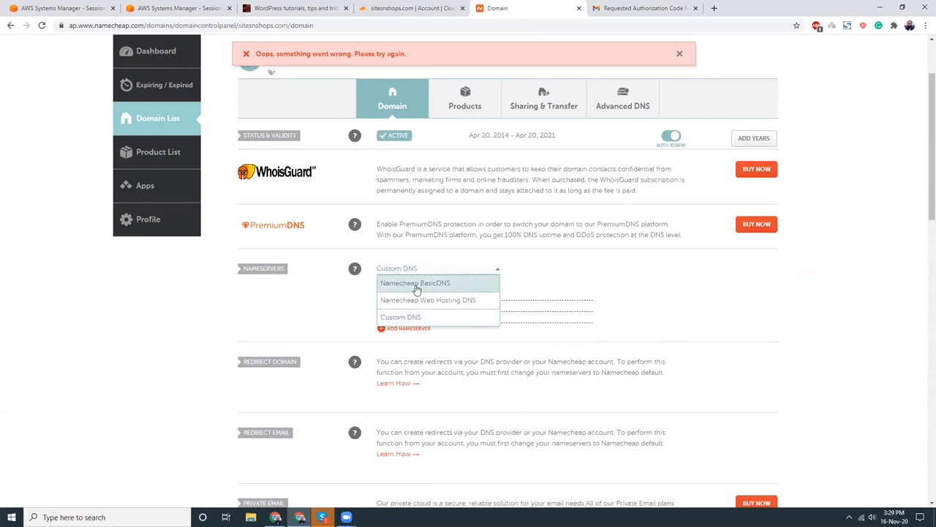
pyautogui.click(415, 283)
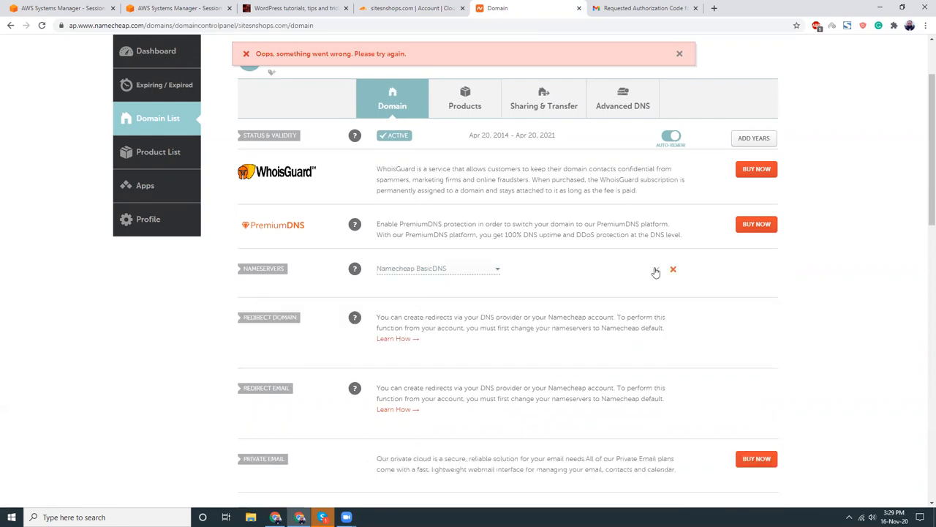
pyautogui.click(672, 270)
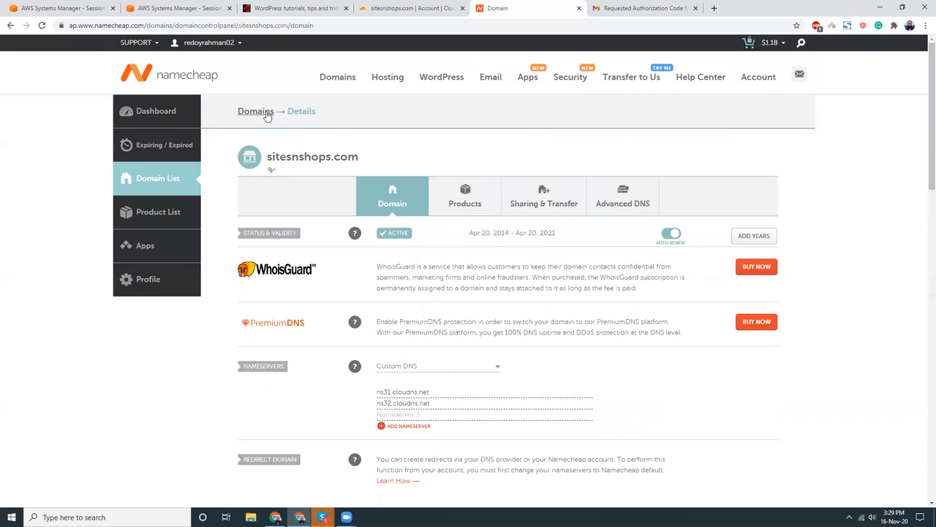
pyautogui.moveTo(441, 151)
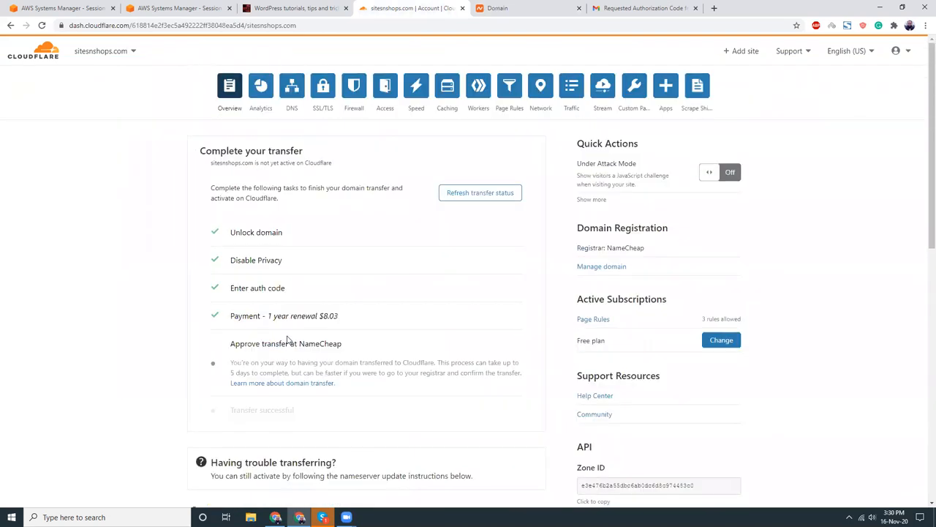
pyautogui.scroll(-3)
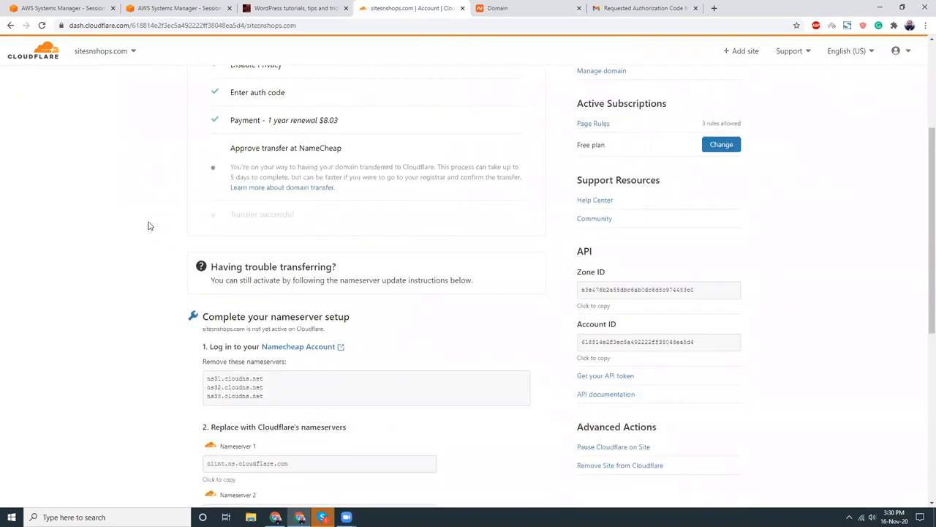